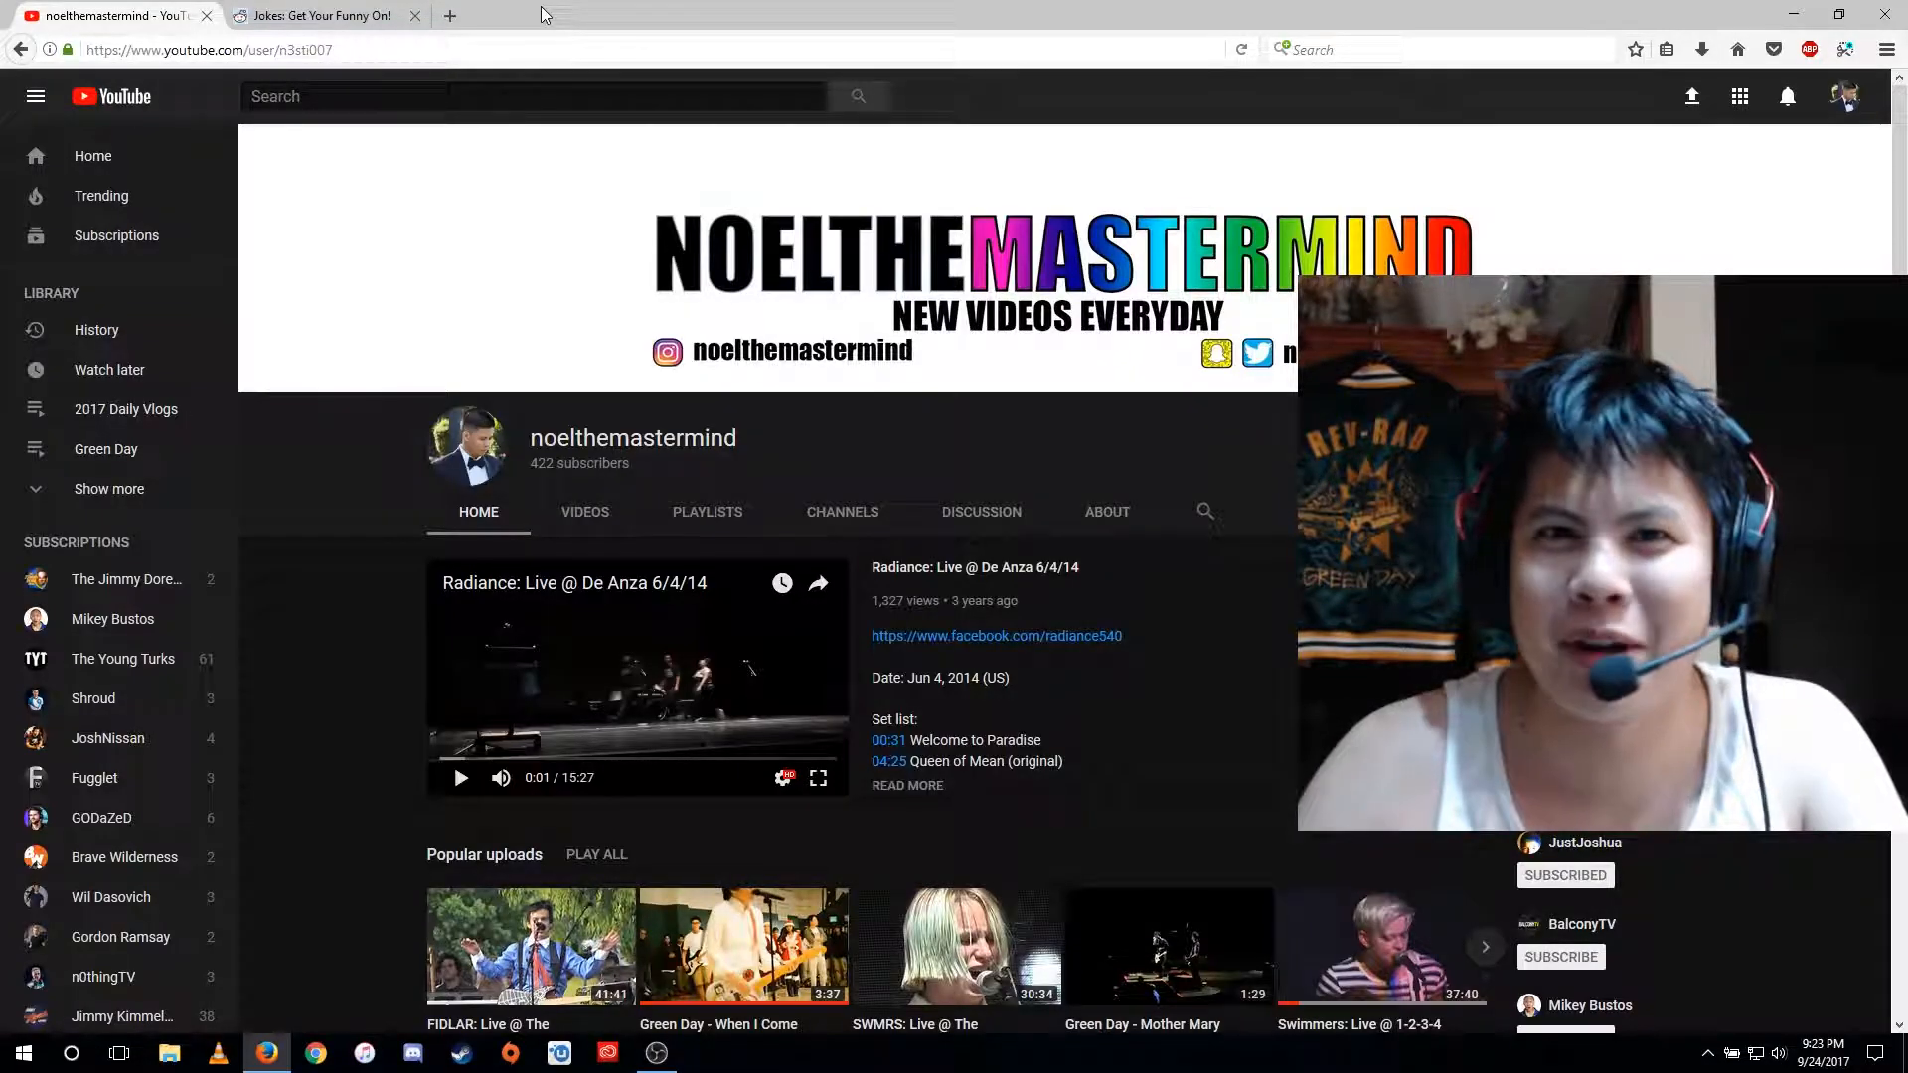
- From the r/Jokes front page, open the 'I asked a prostitute' post in a new tab
click(318, 14)
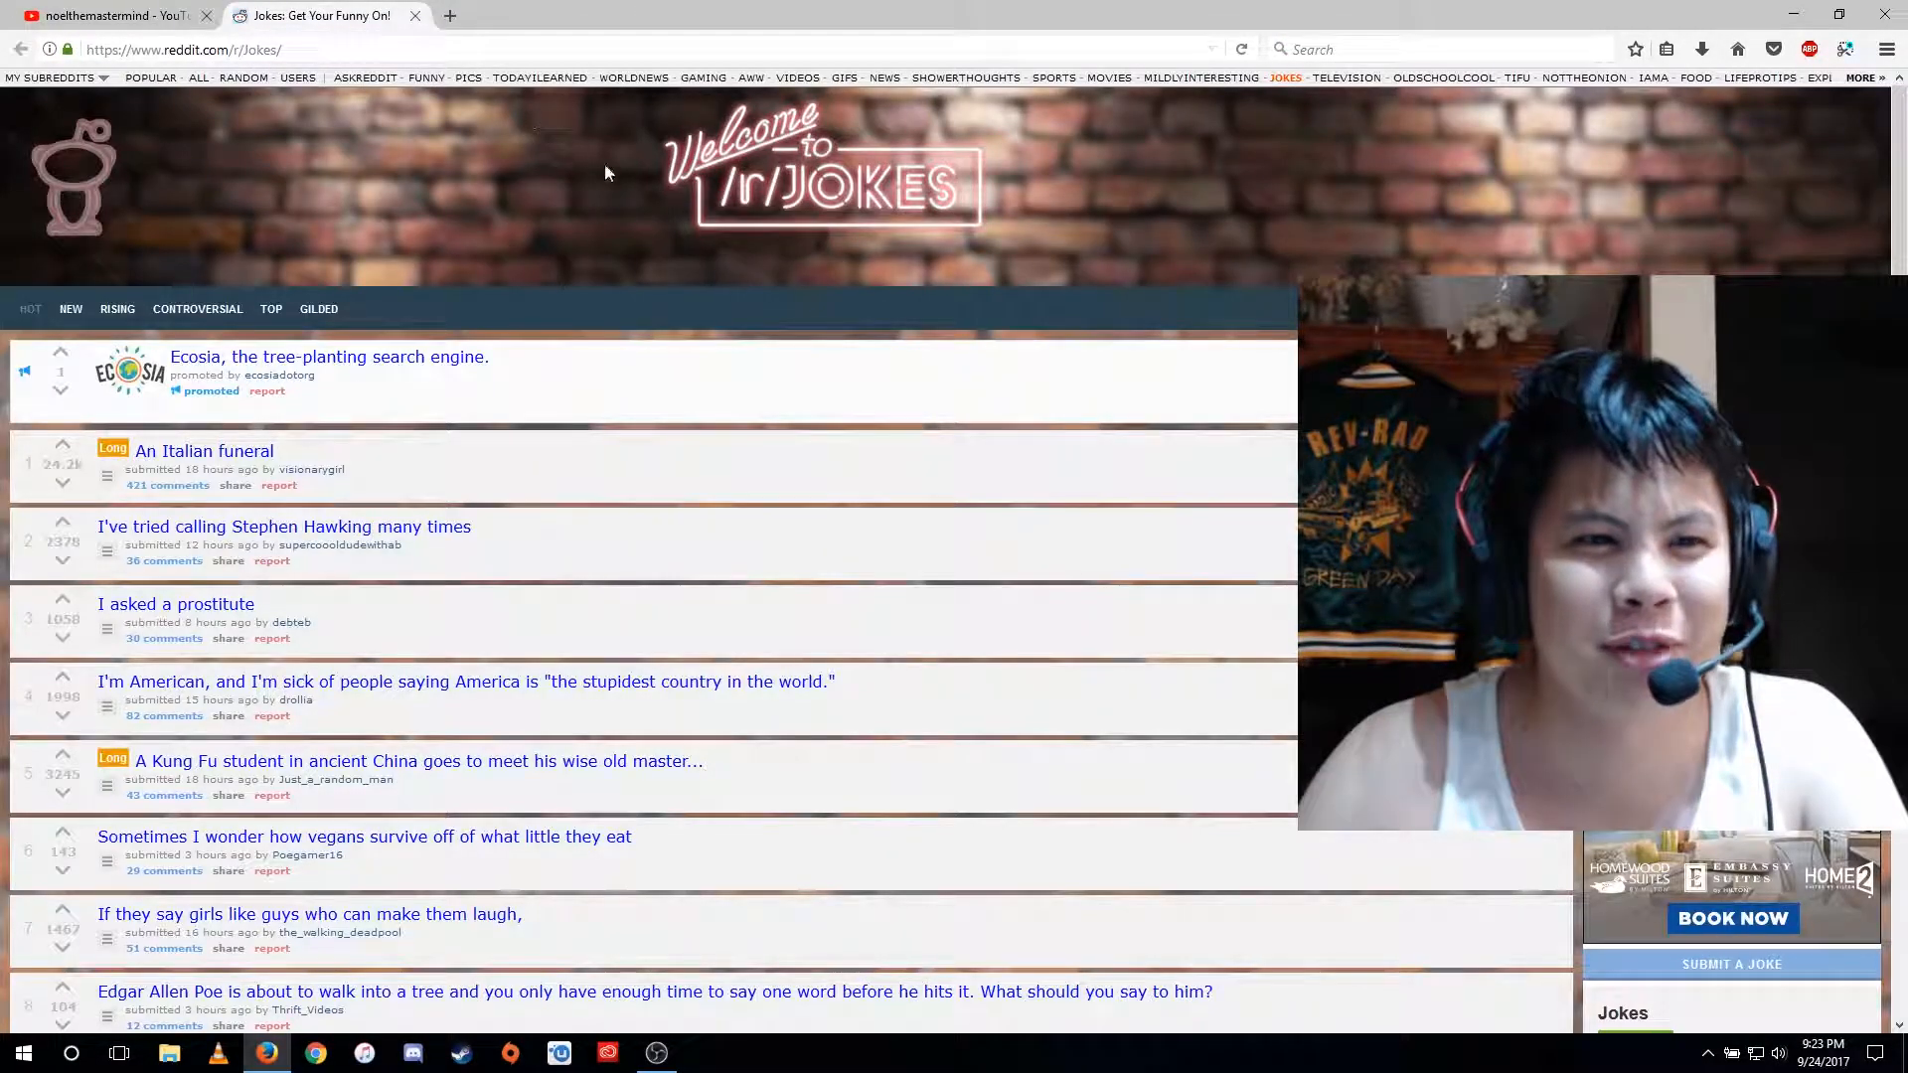
mouse_move(630, 190)
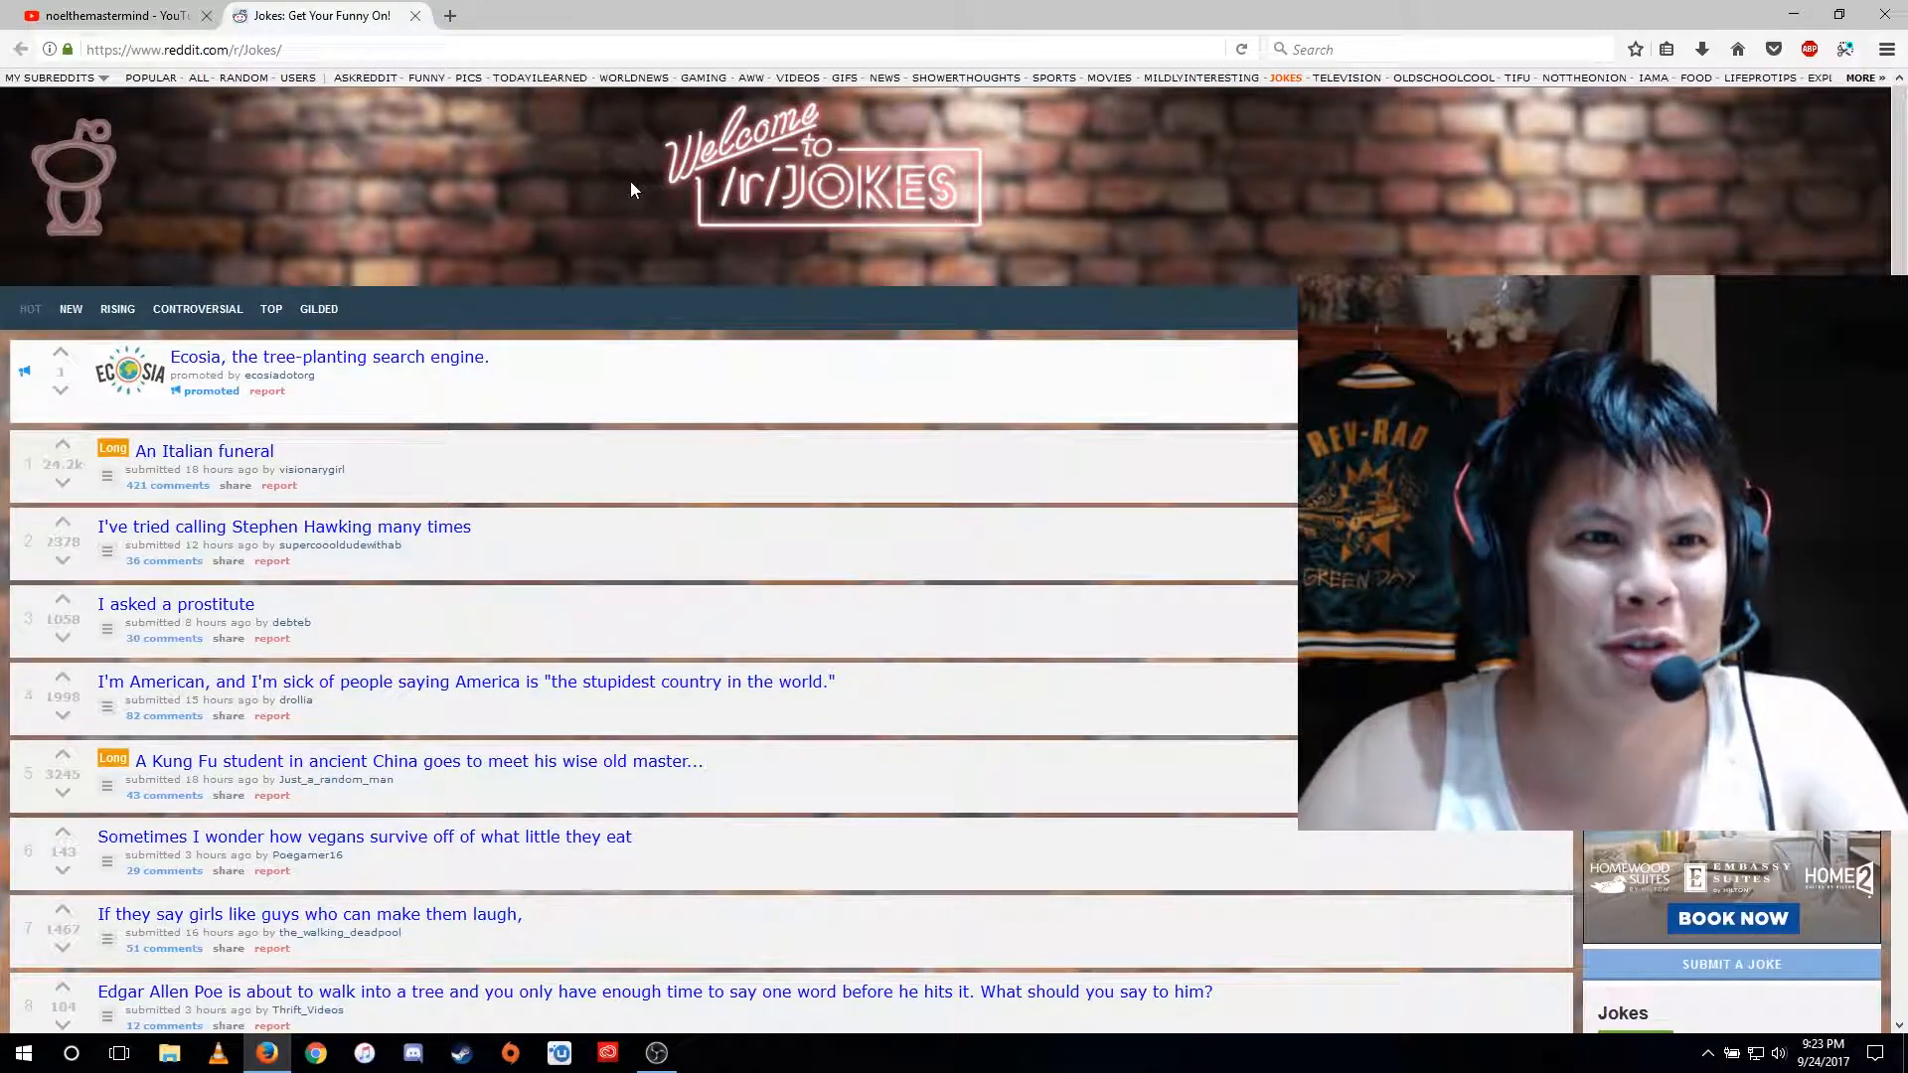
click(284, 524)
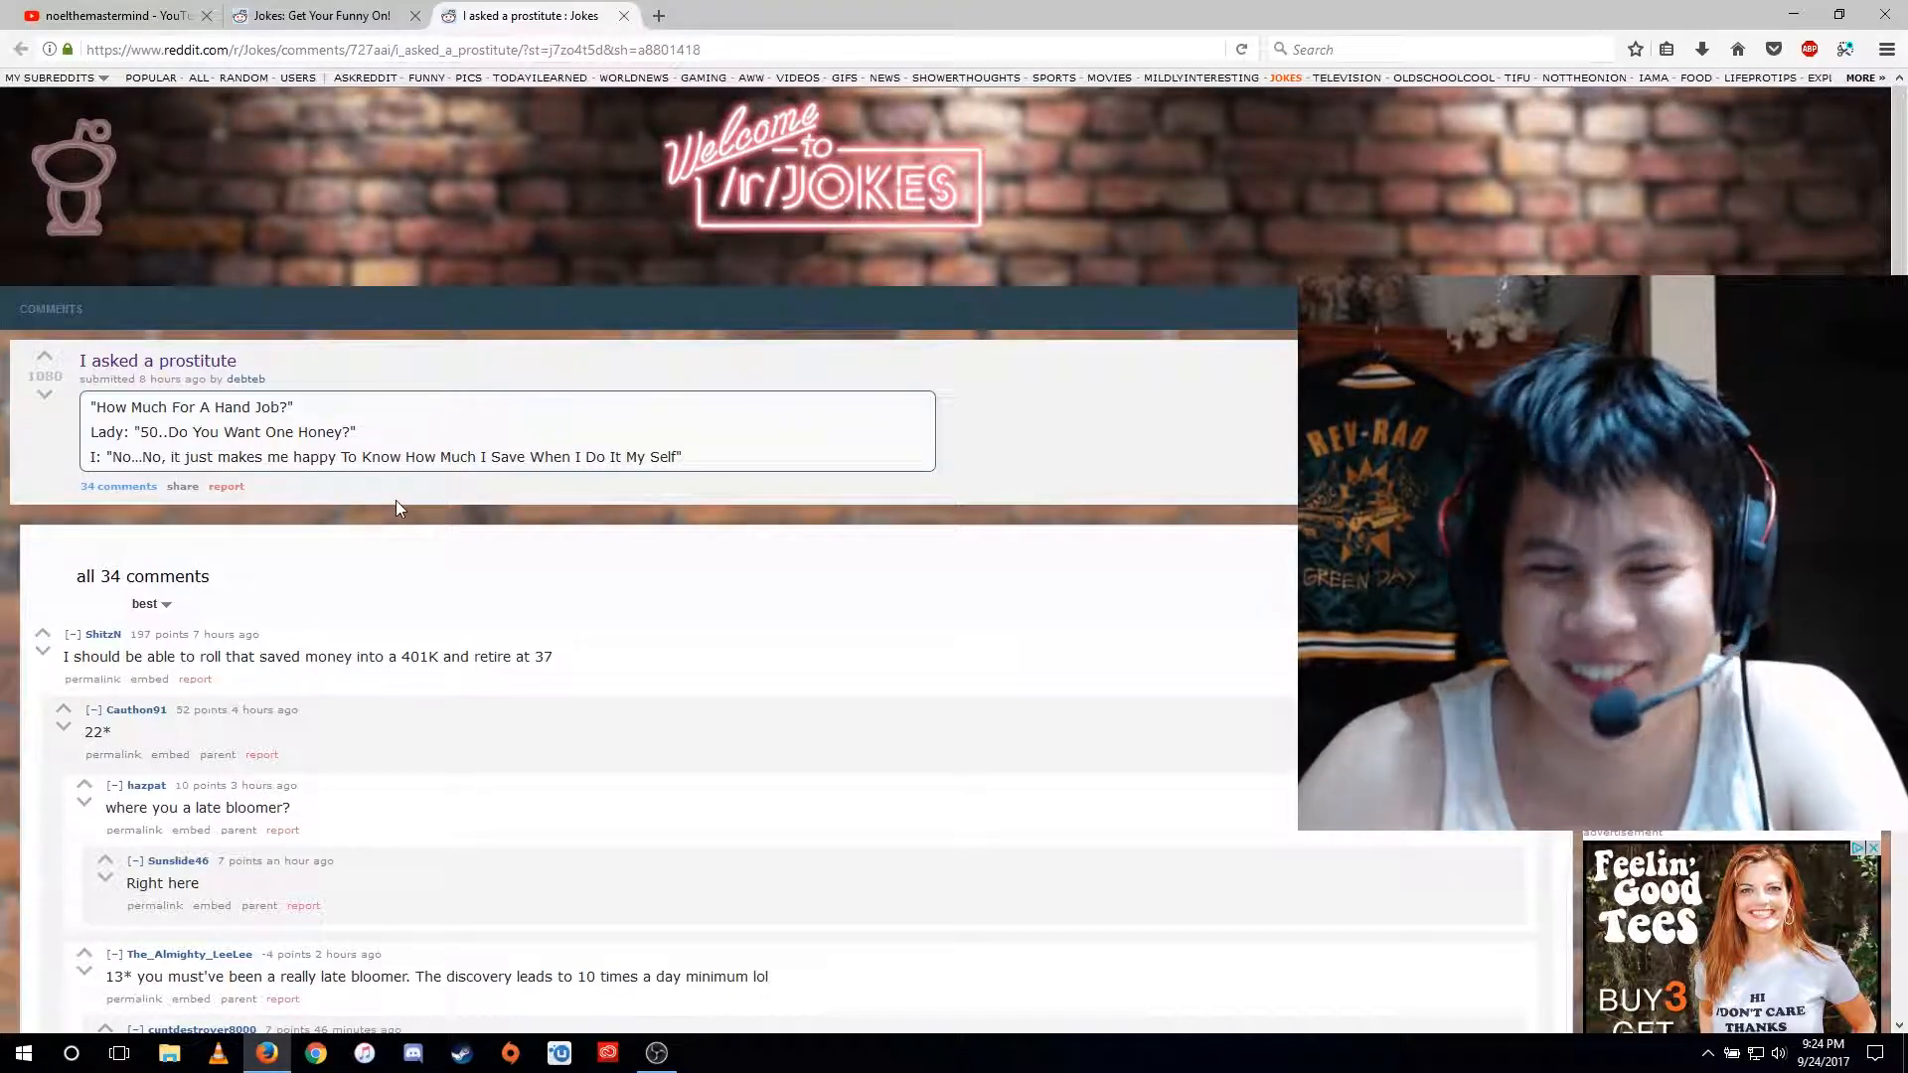
mouse_move(609, 155)
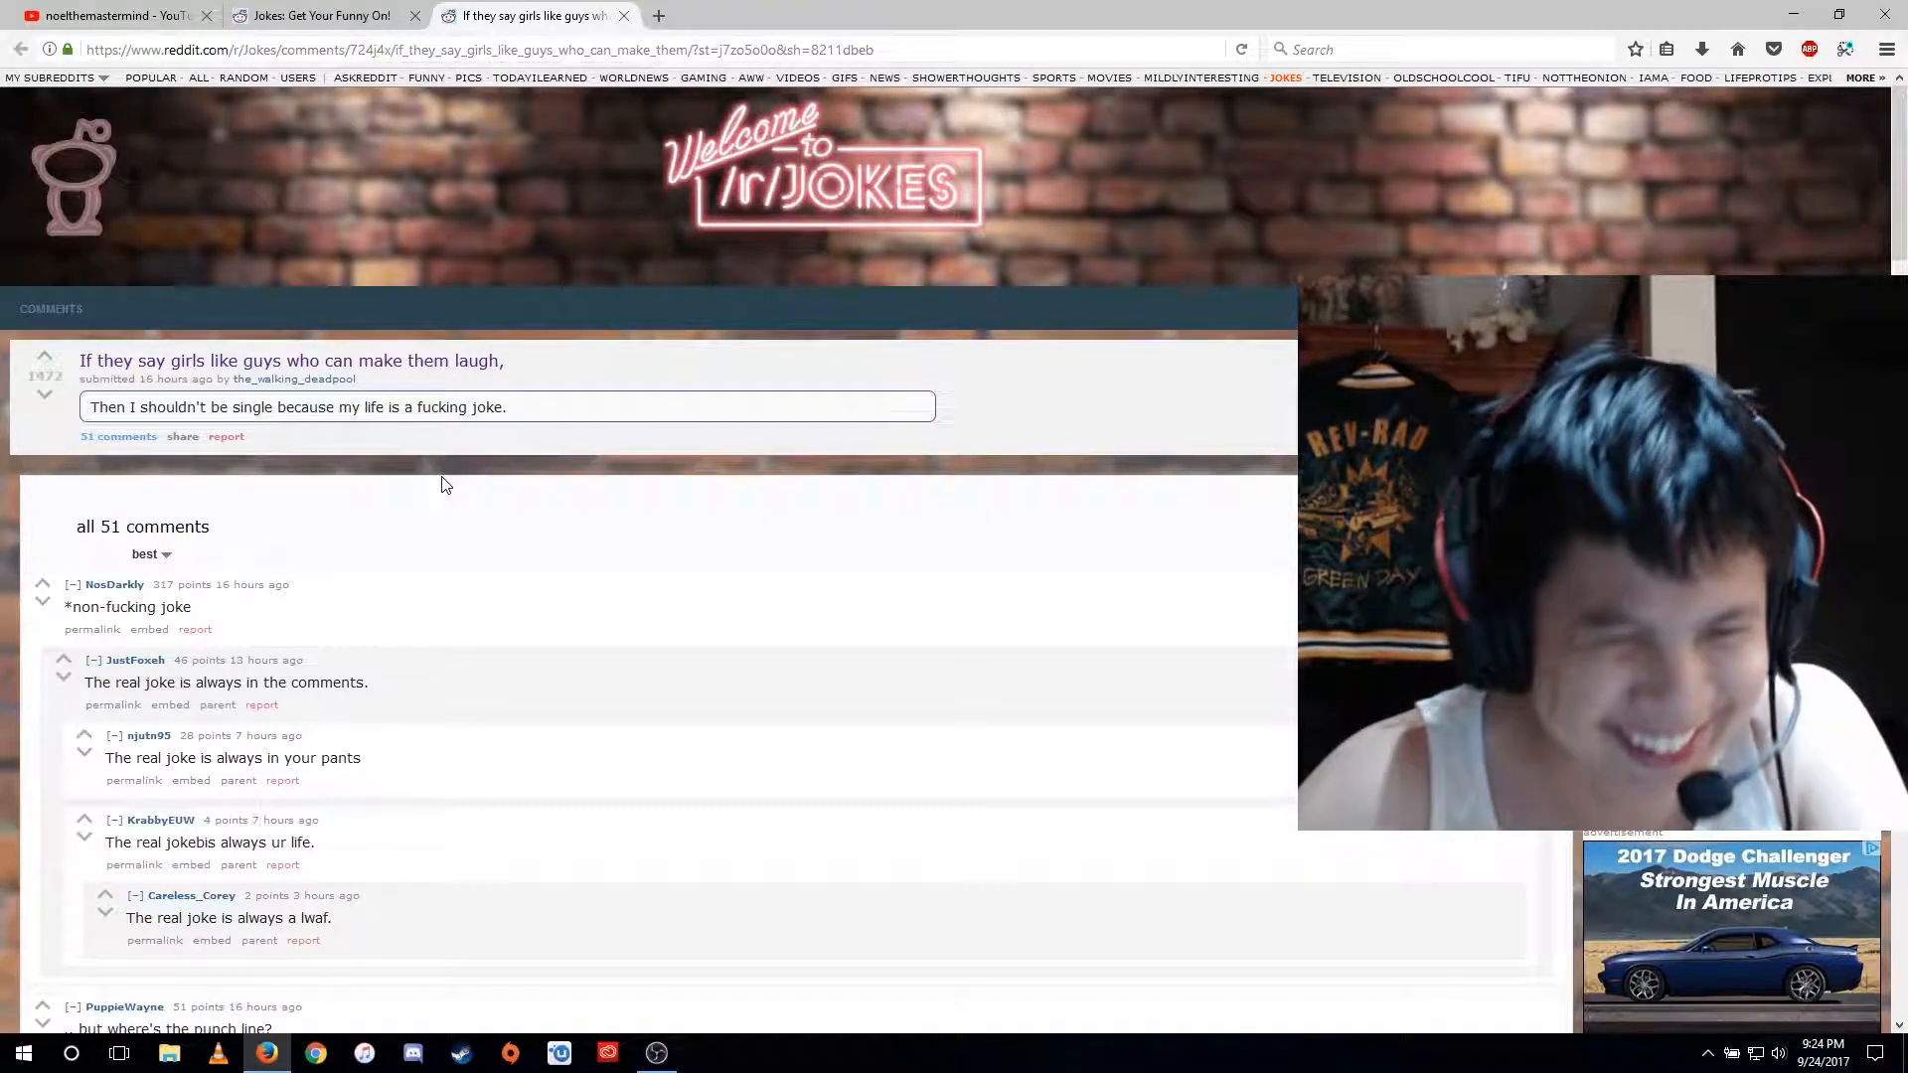
- Scroll down through the comments of the 'girls like guys who can make them laugh' post
scroll(down, 3)
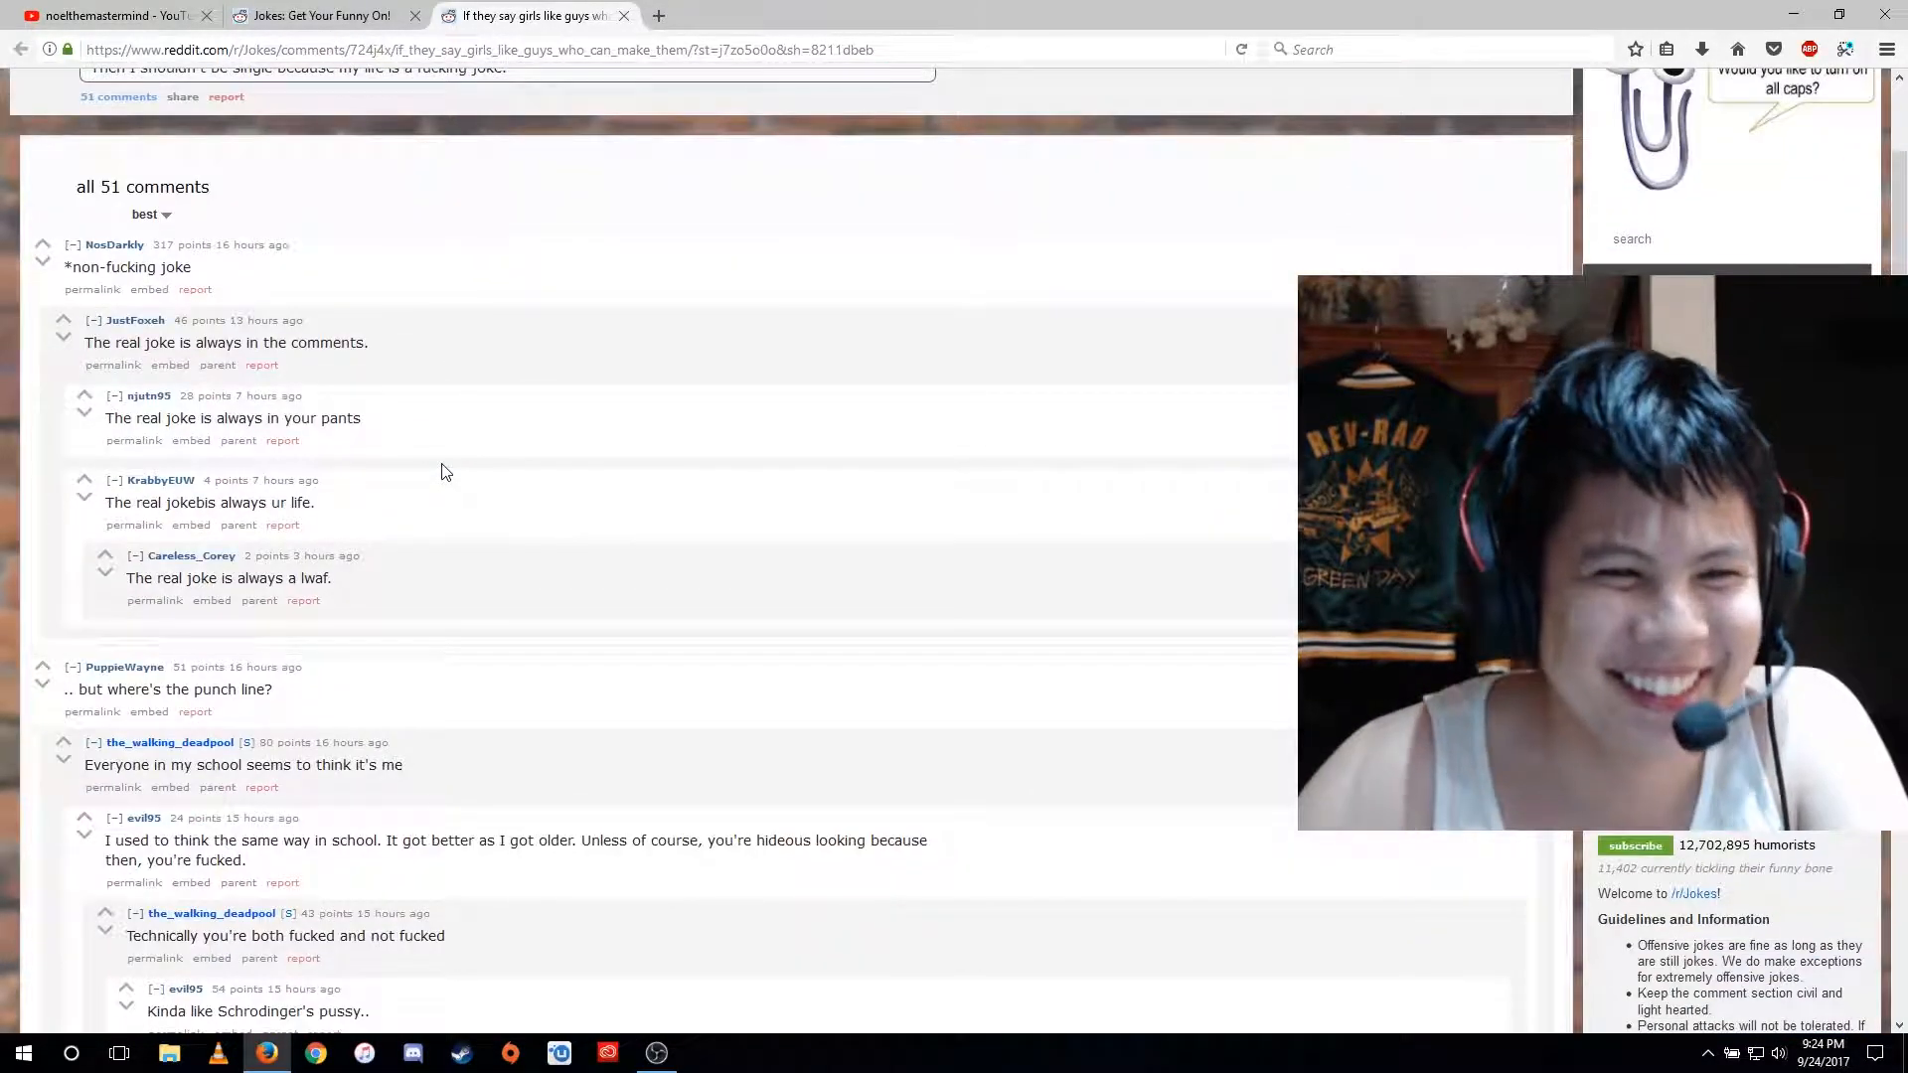
scroll(down, 3)
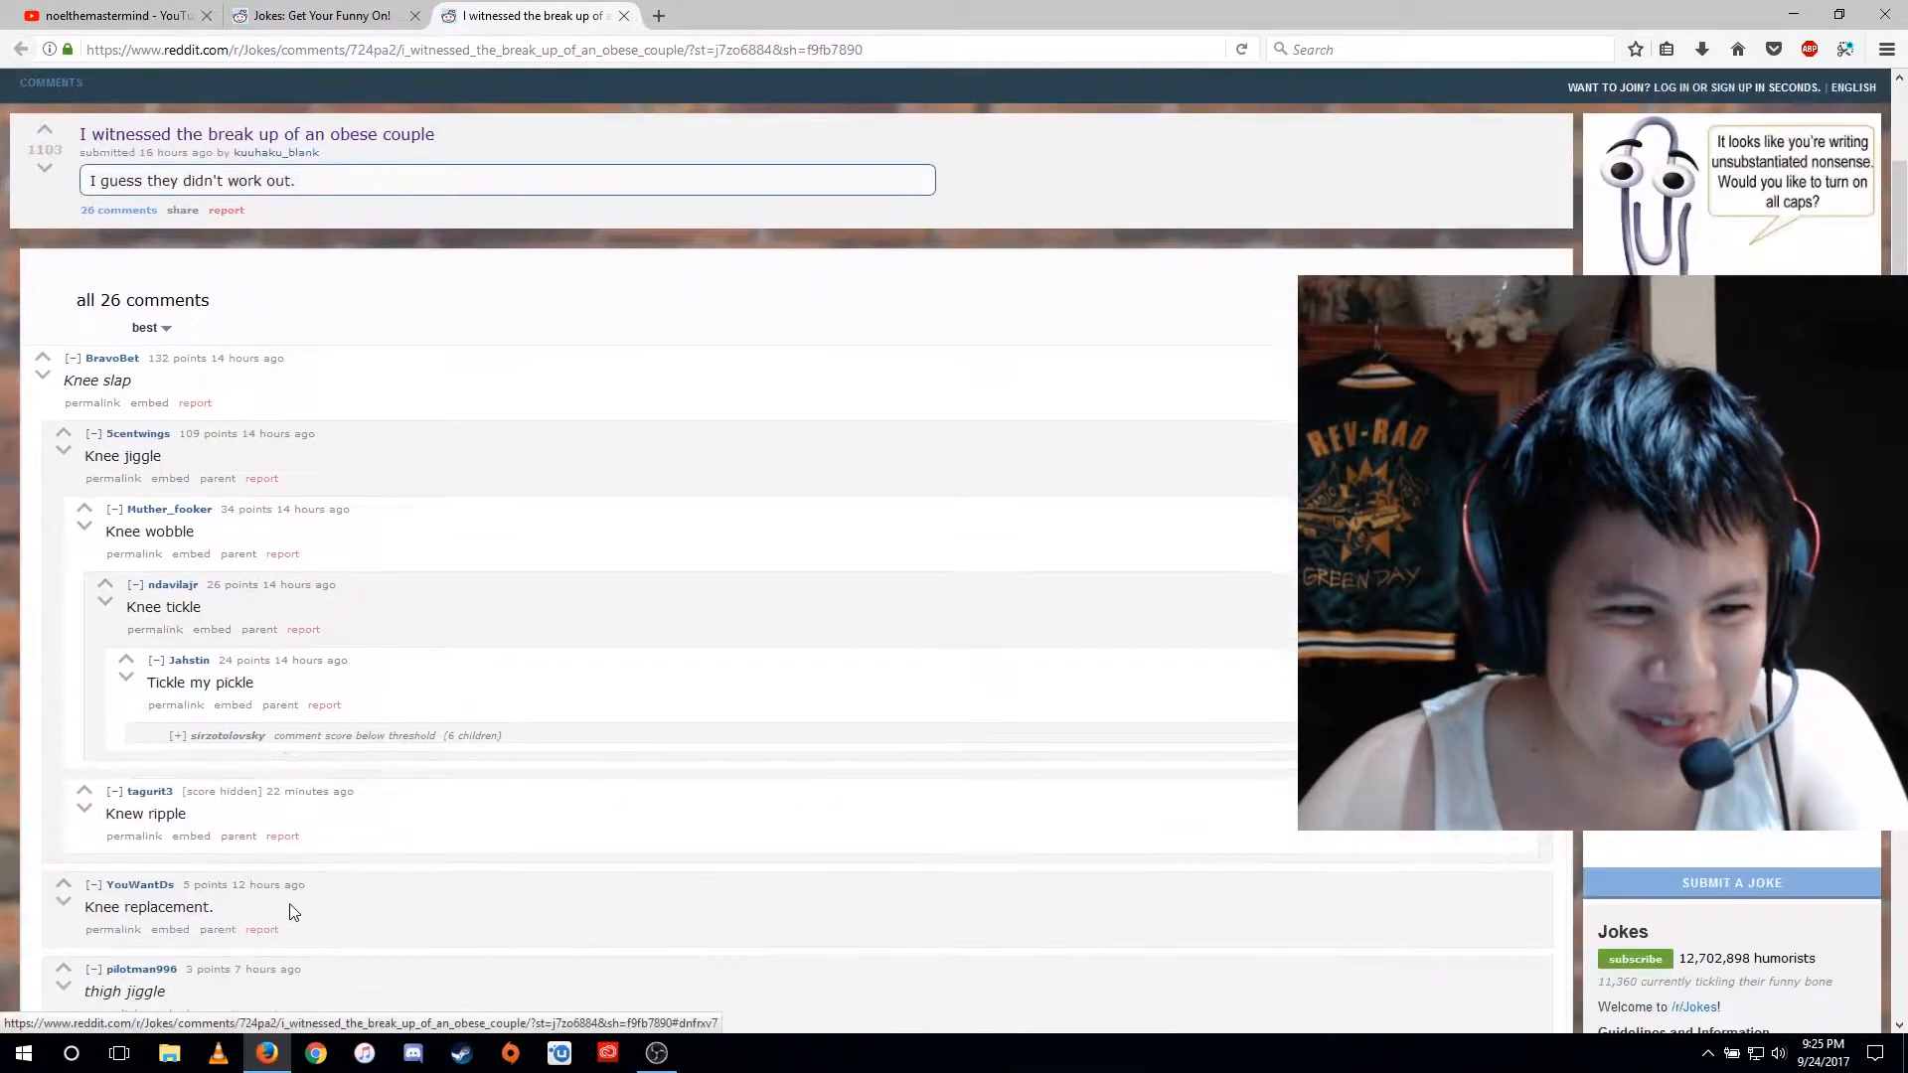
- Scroll through the Donald Trump favourite clothing post and its comments
scroll(up, 3)
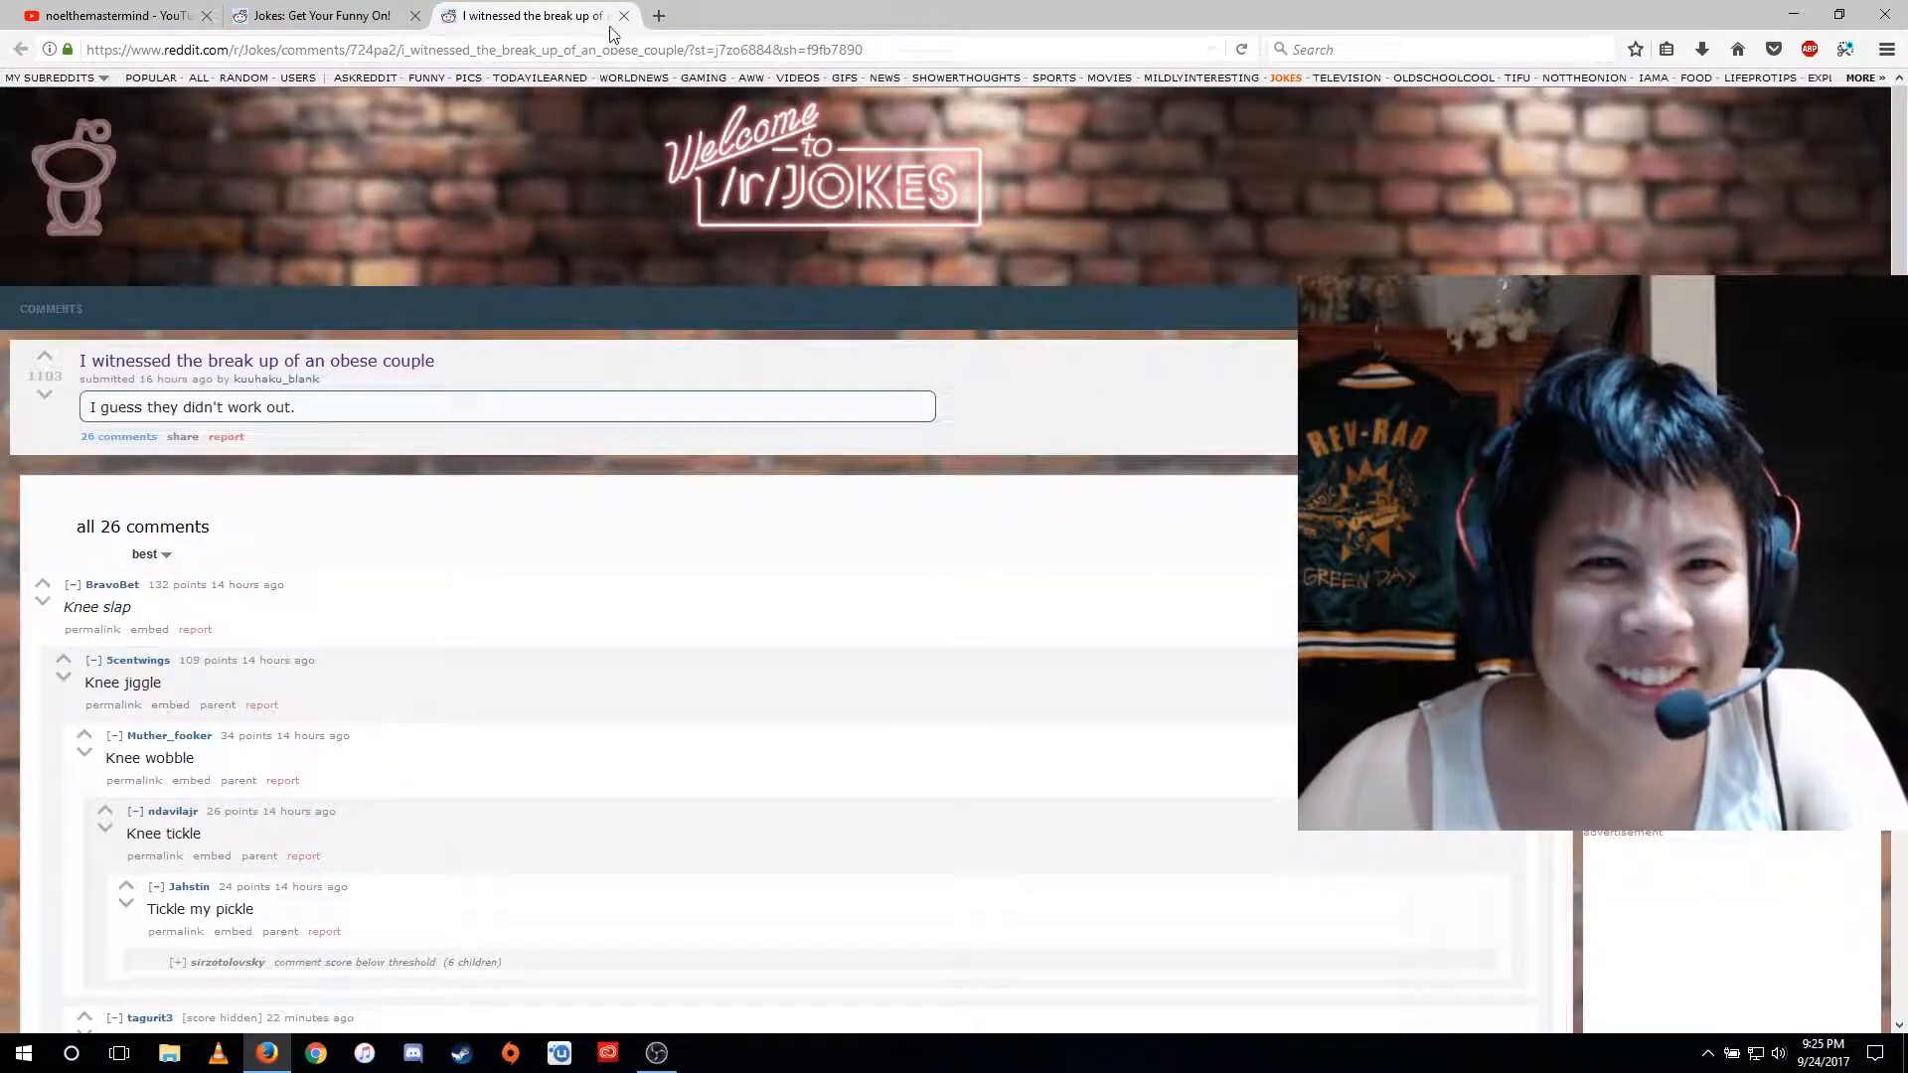
scroll(down, 3)
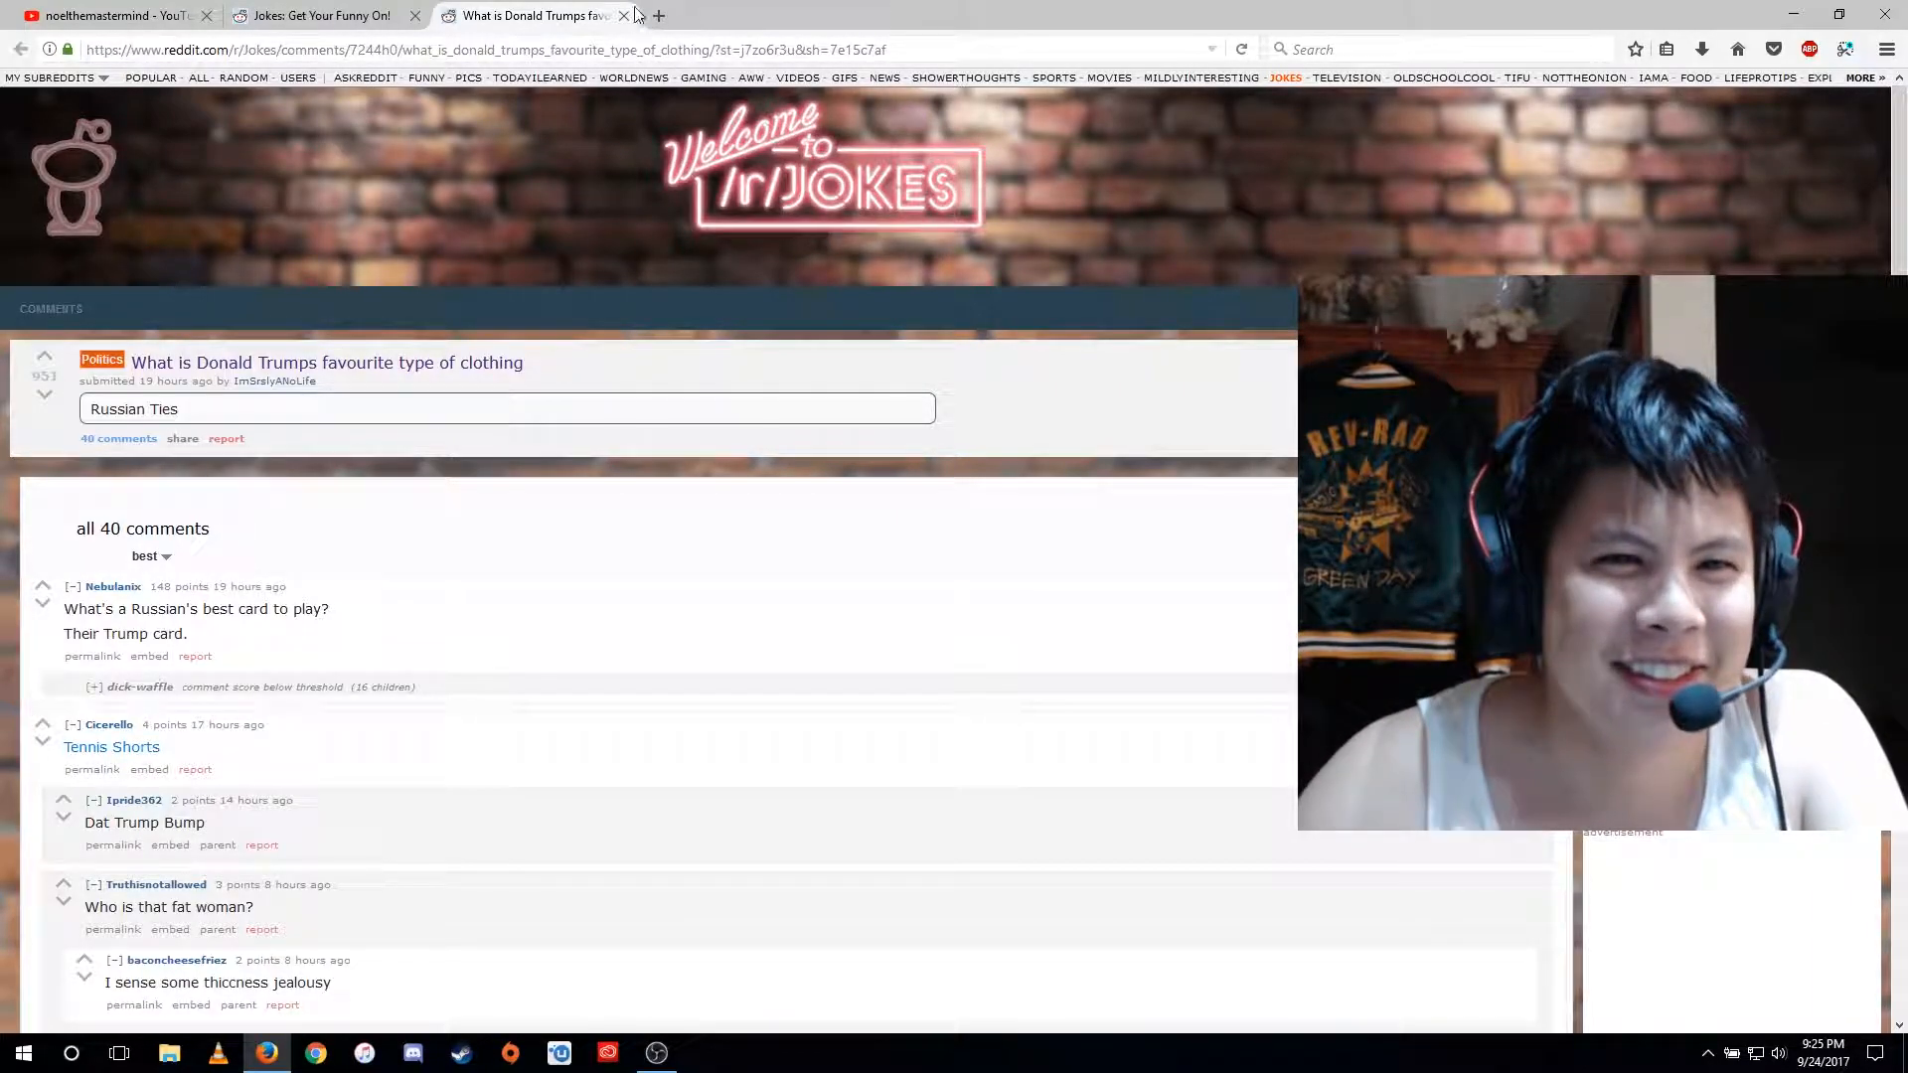
- Return to the r/Jokes post list and scroll down toward the 'Don't Fart In Bed' post
click(622, 16)
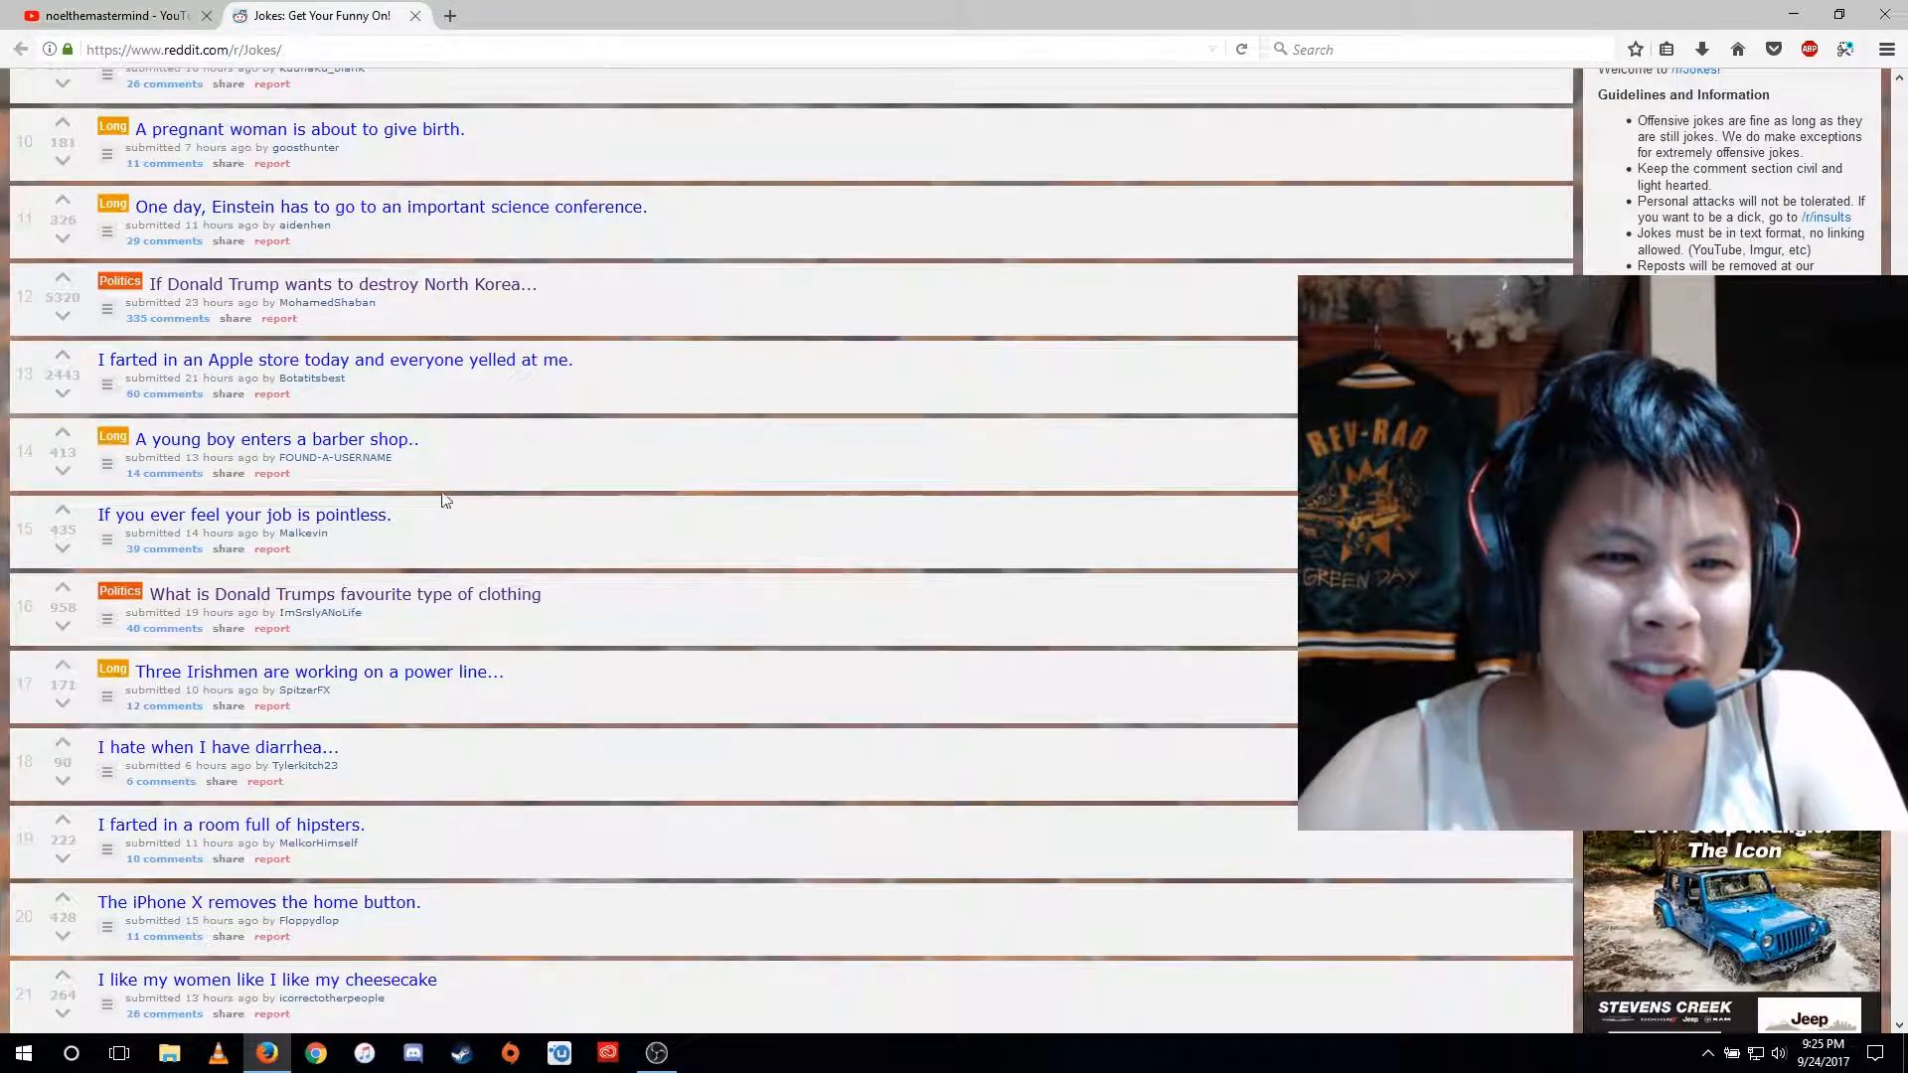
scroll(down, 3)
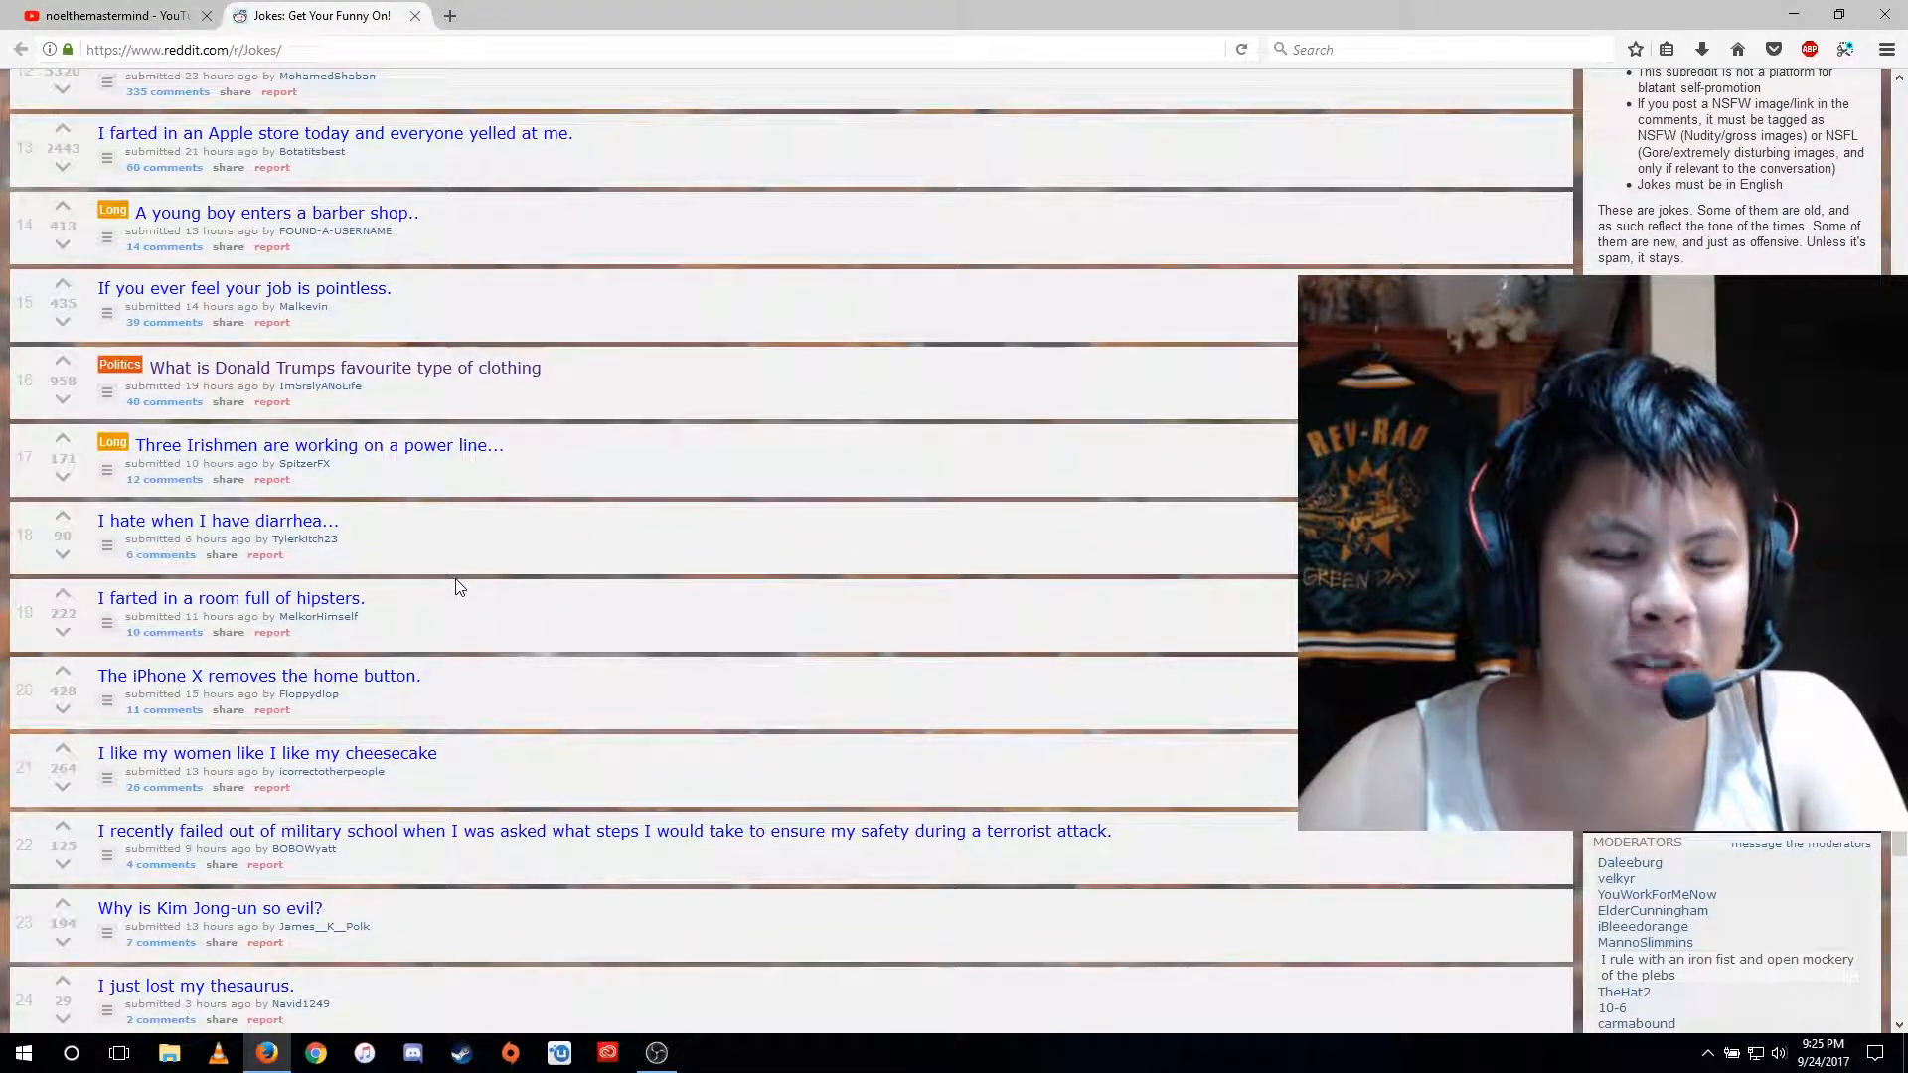
scroll(down, 3)
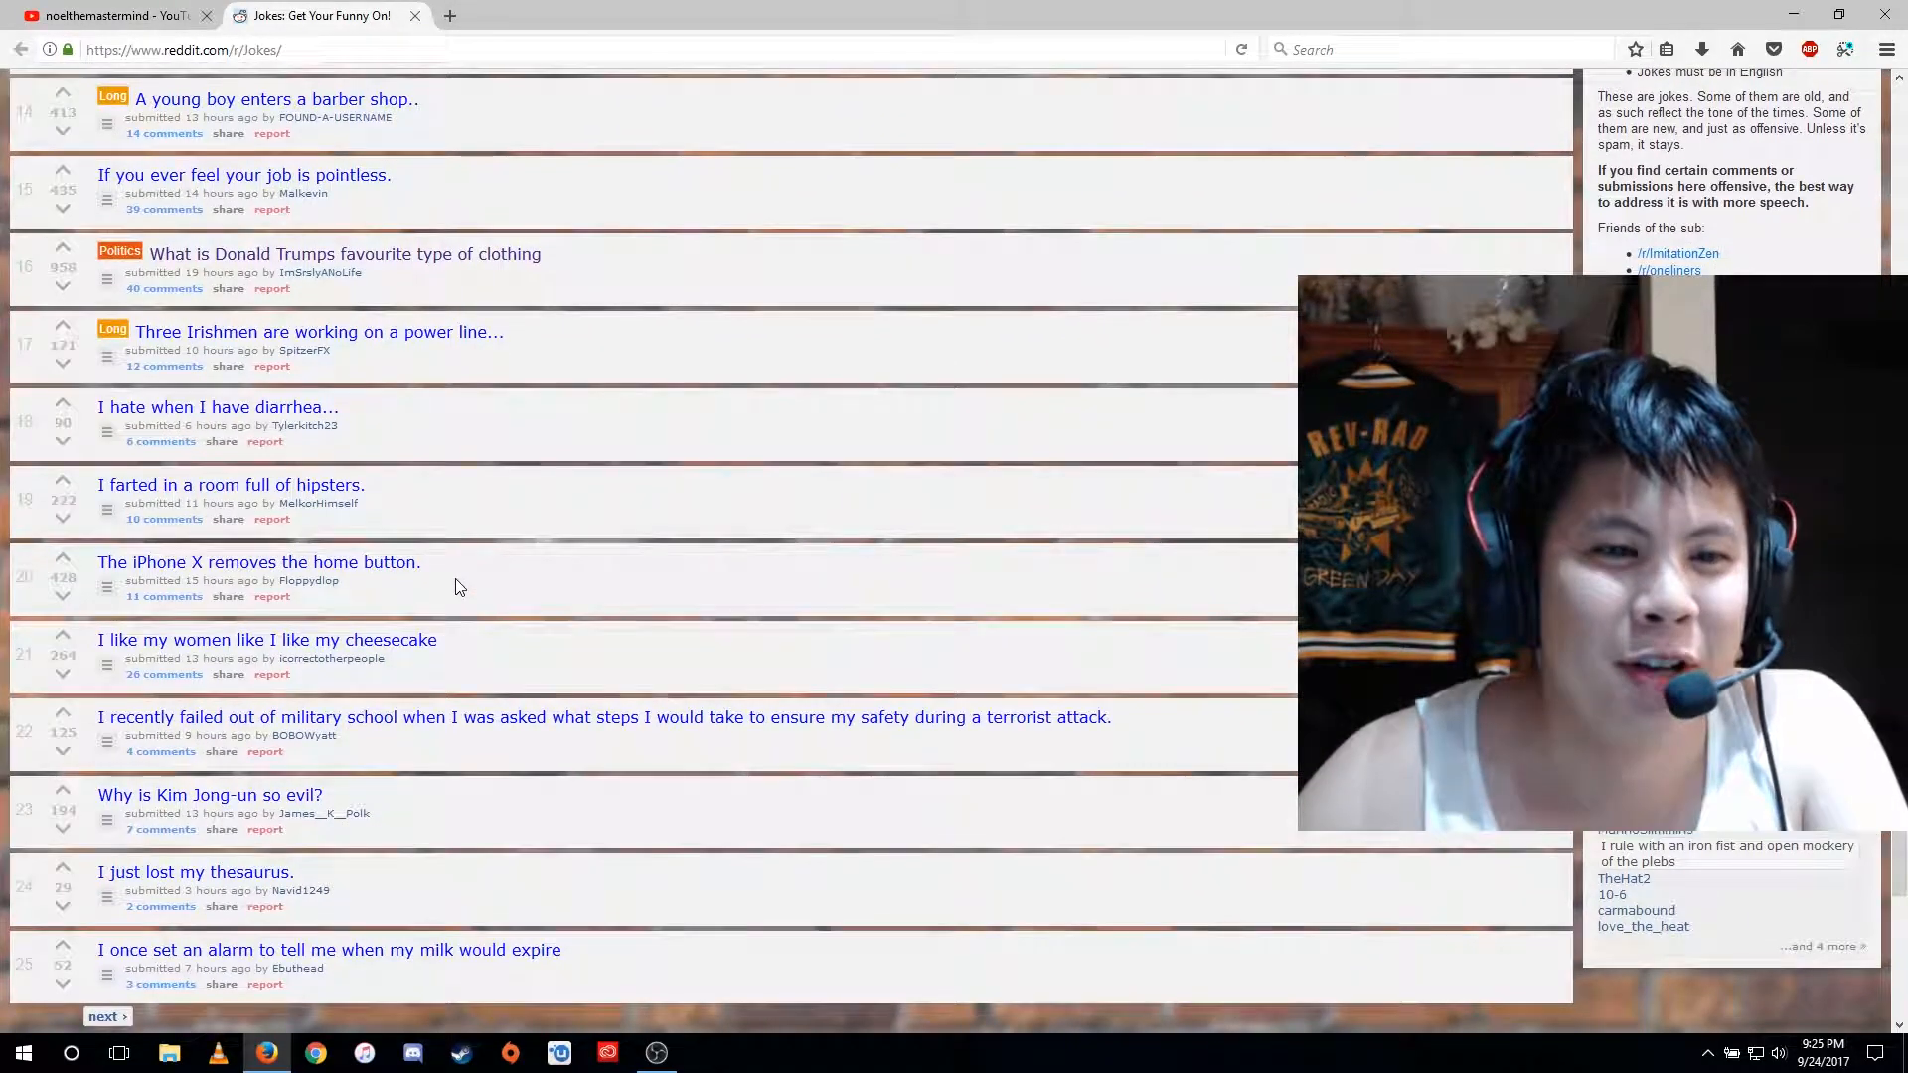
scroll(down, 3)
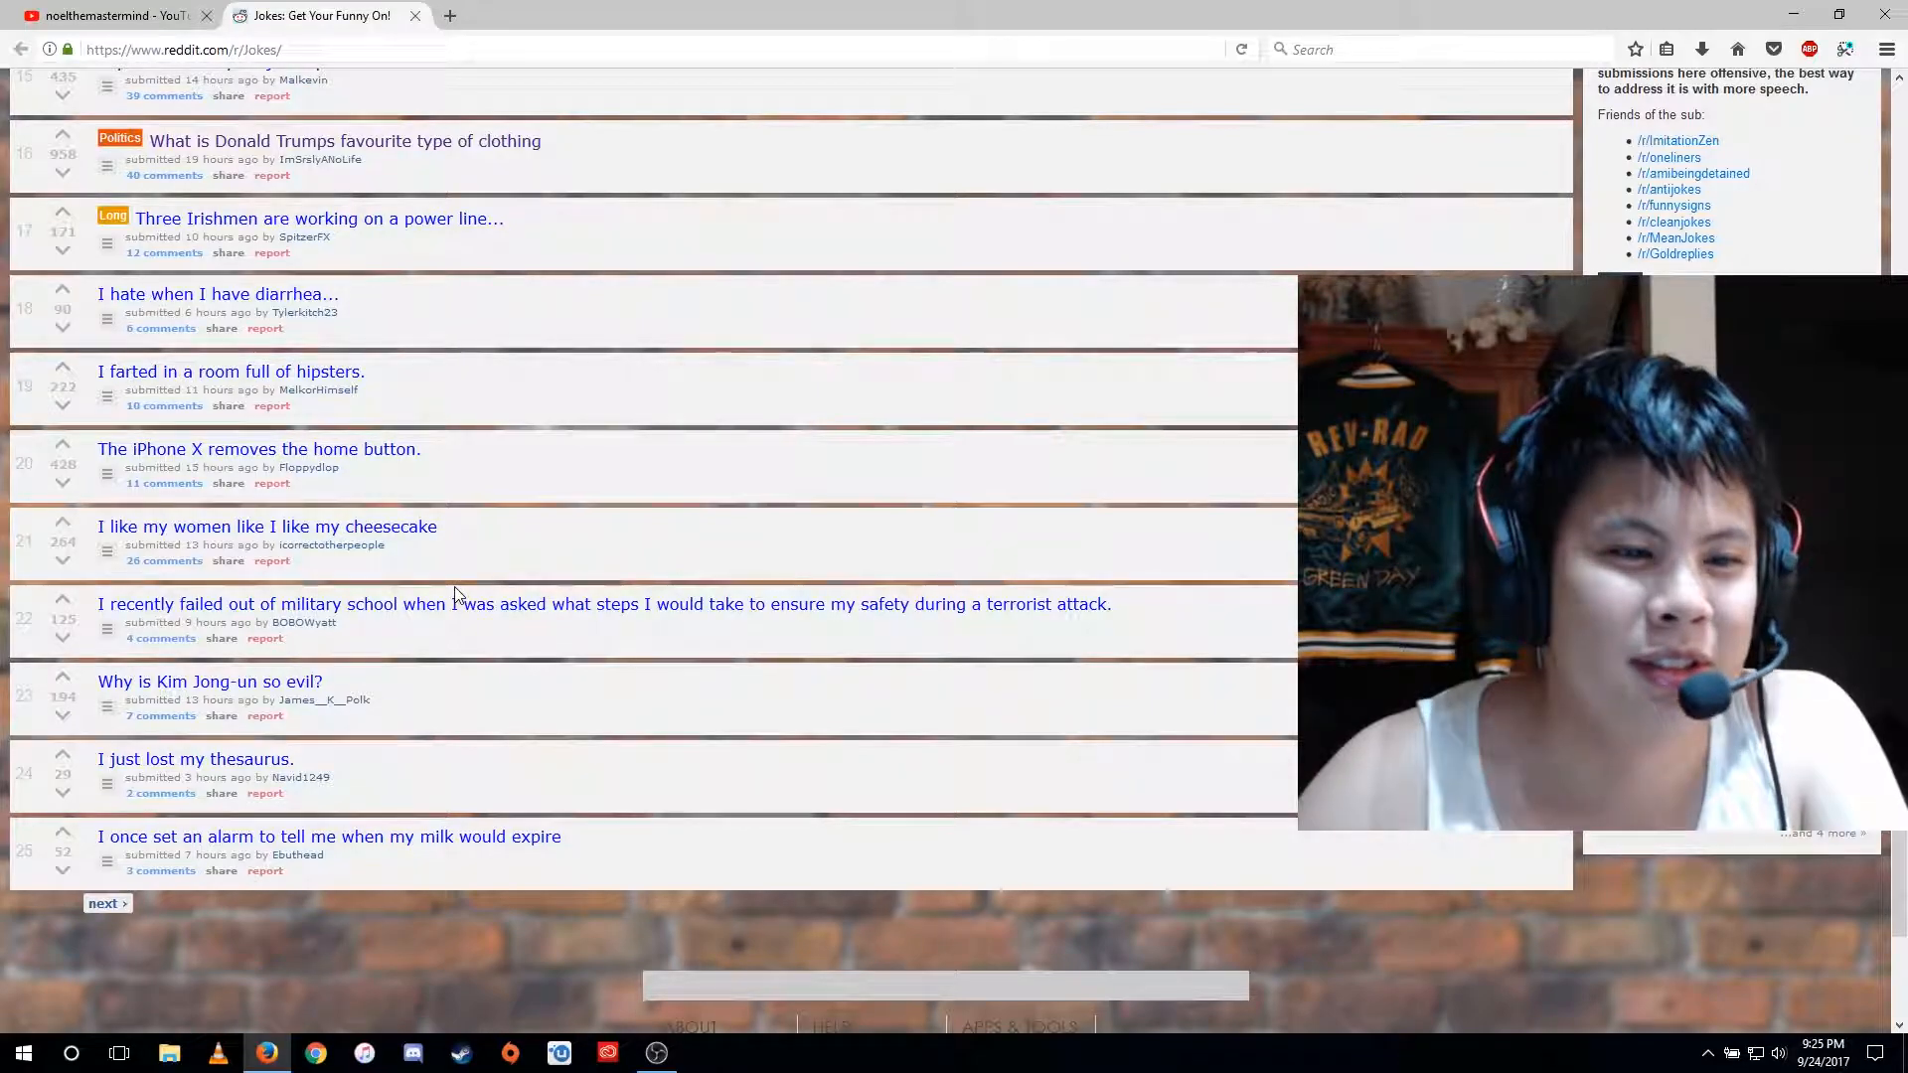
scroll(down, 3)
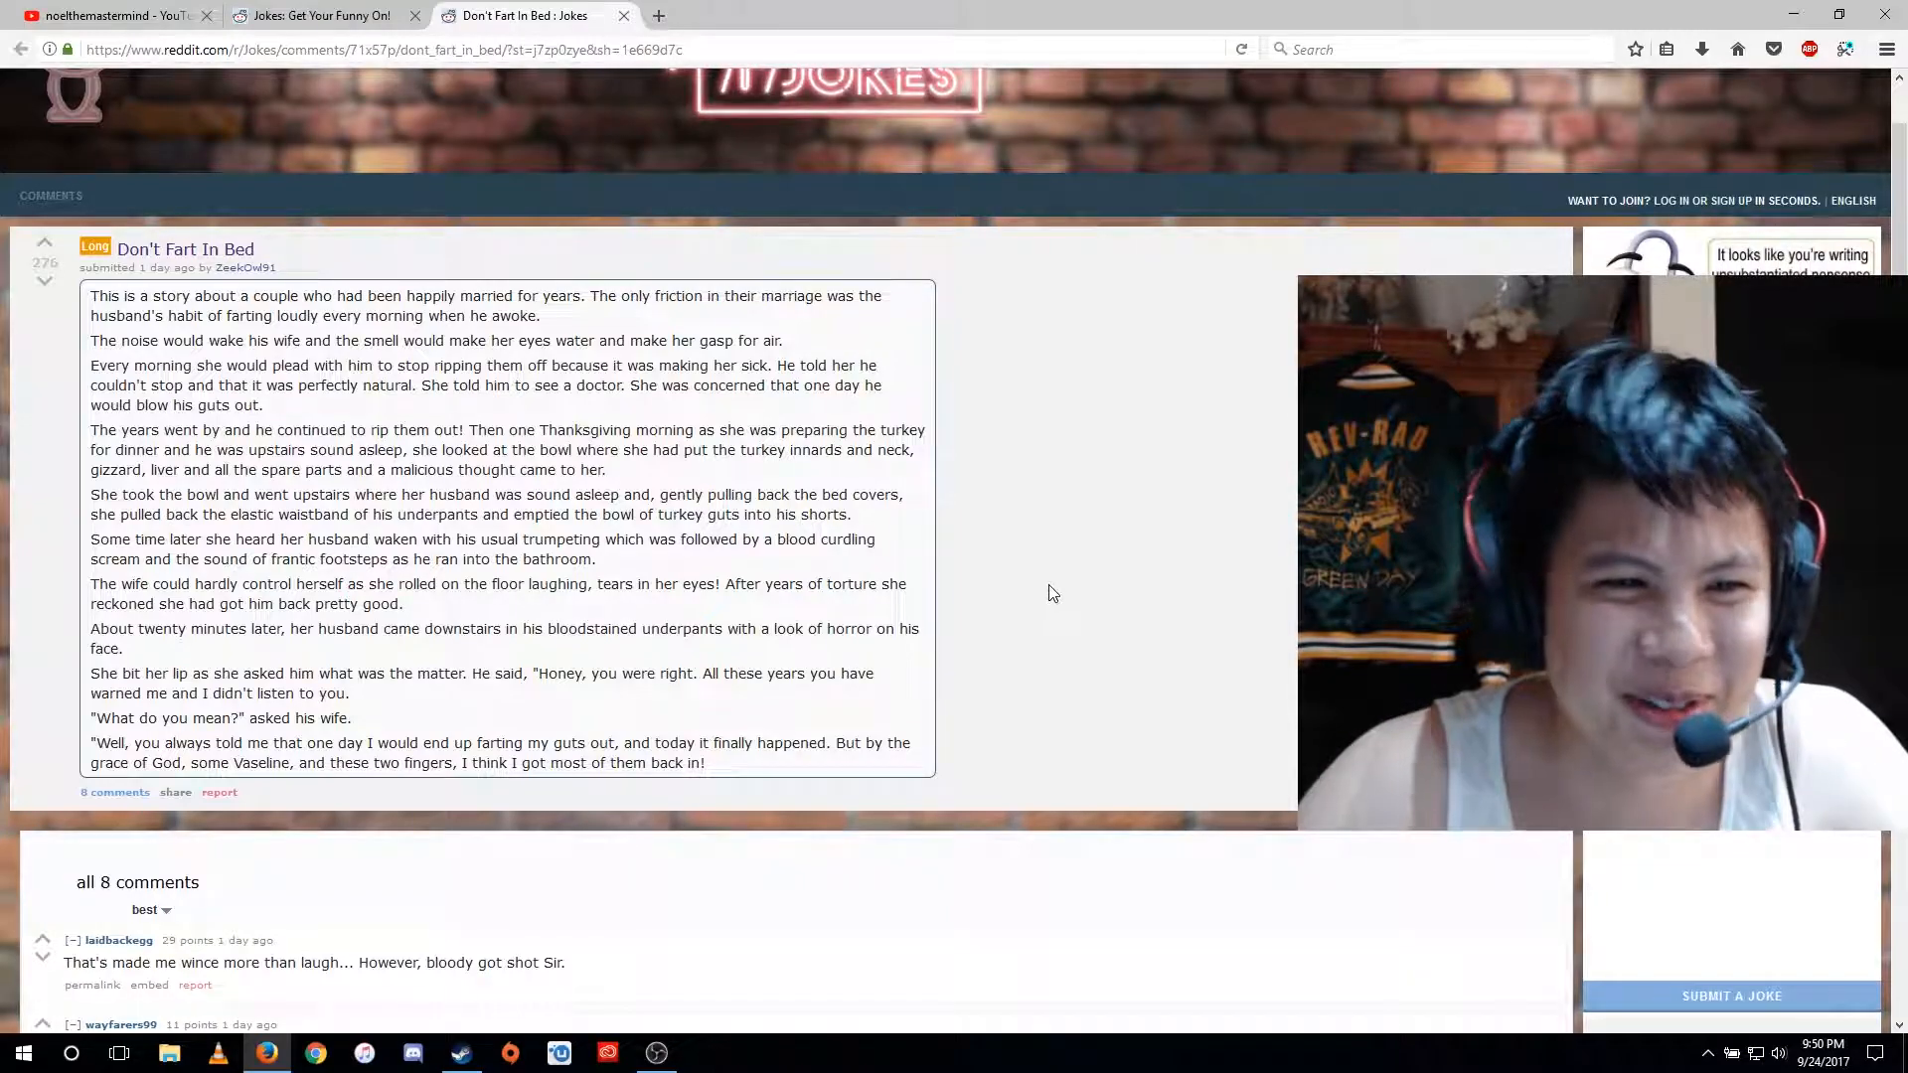
scroll(down, 3)
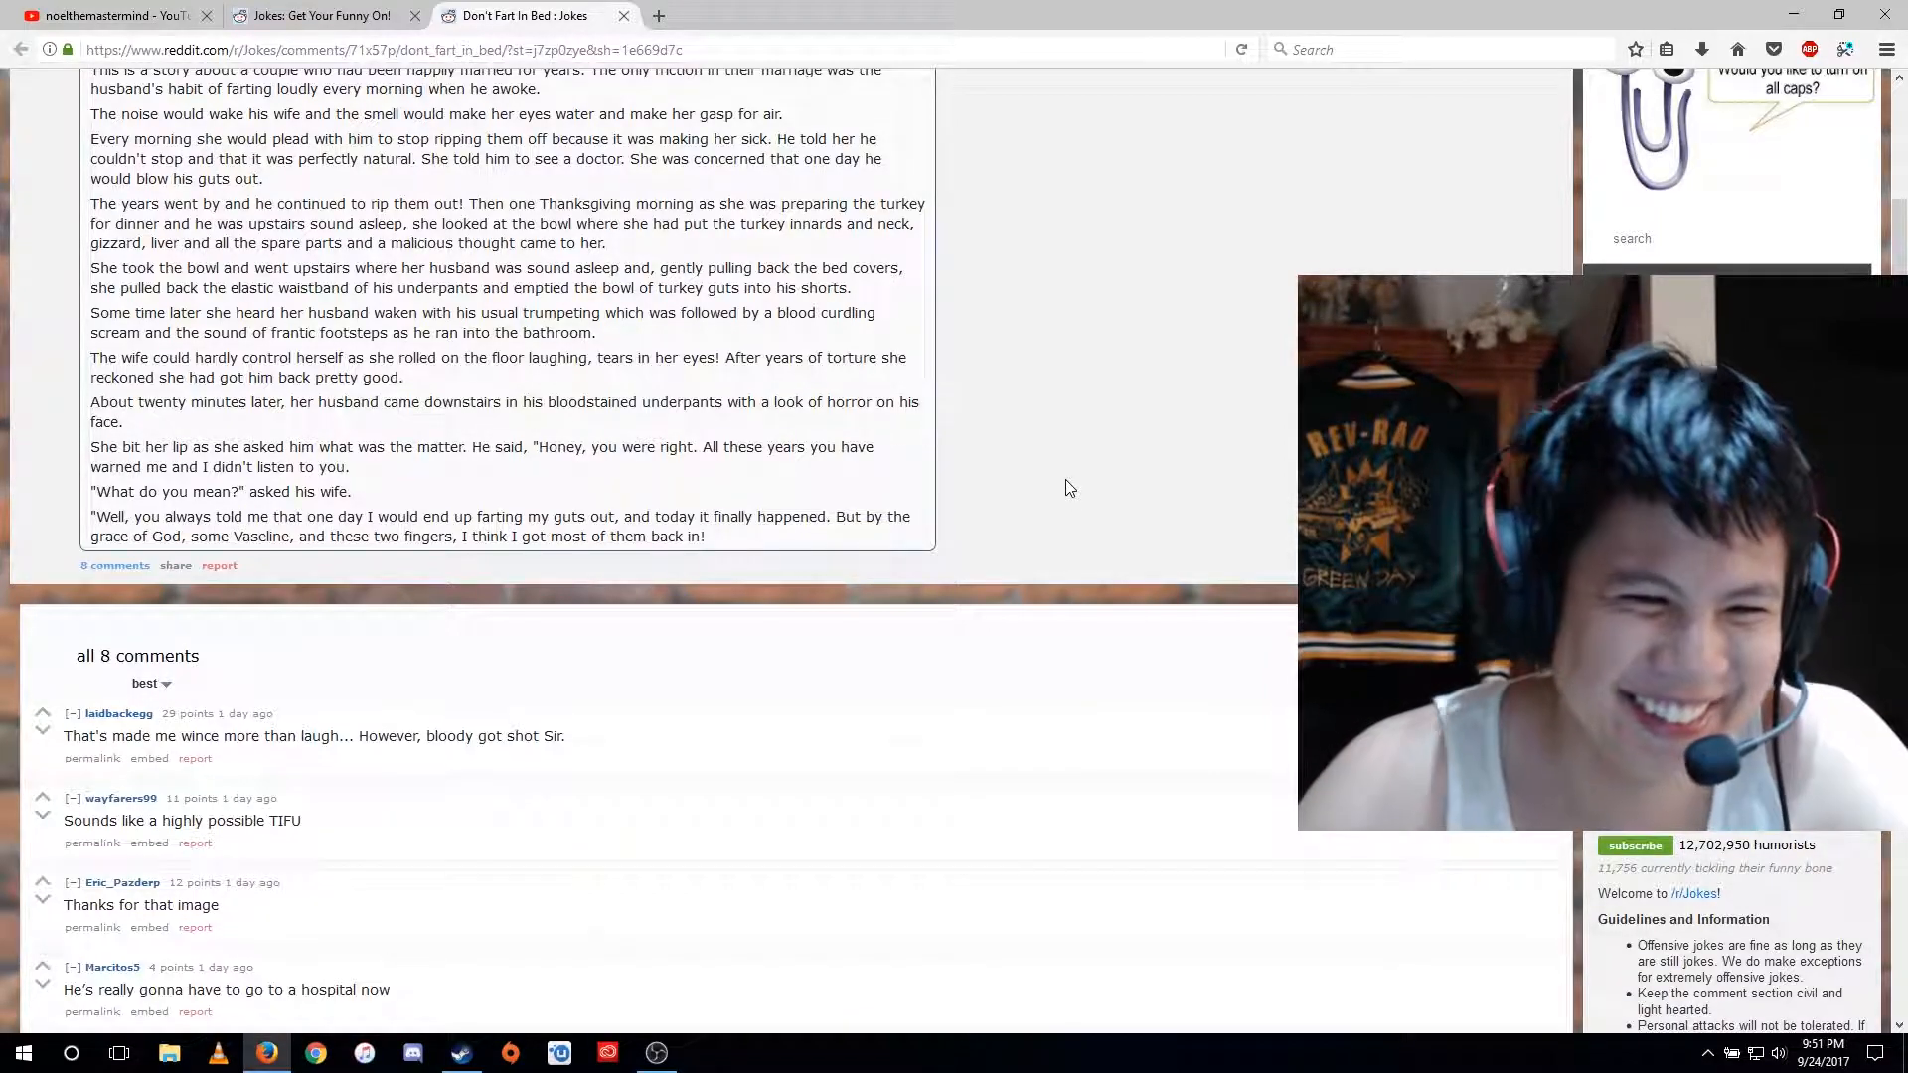
scroll(down, 3)
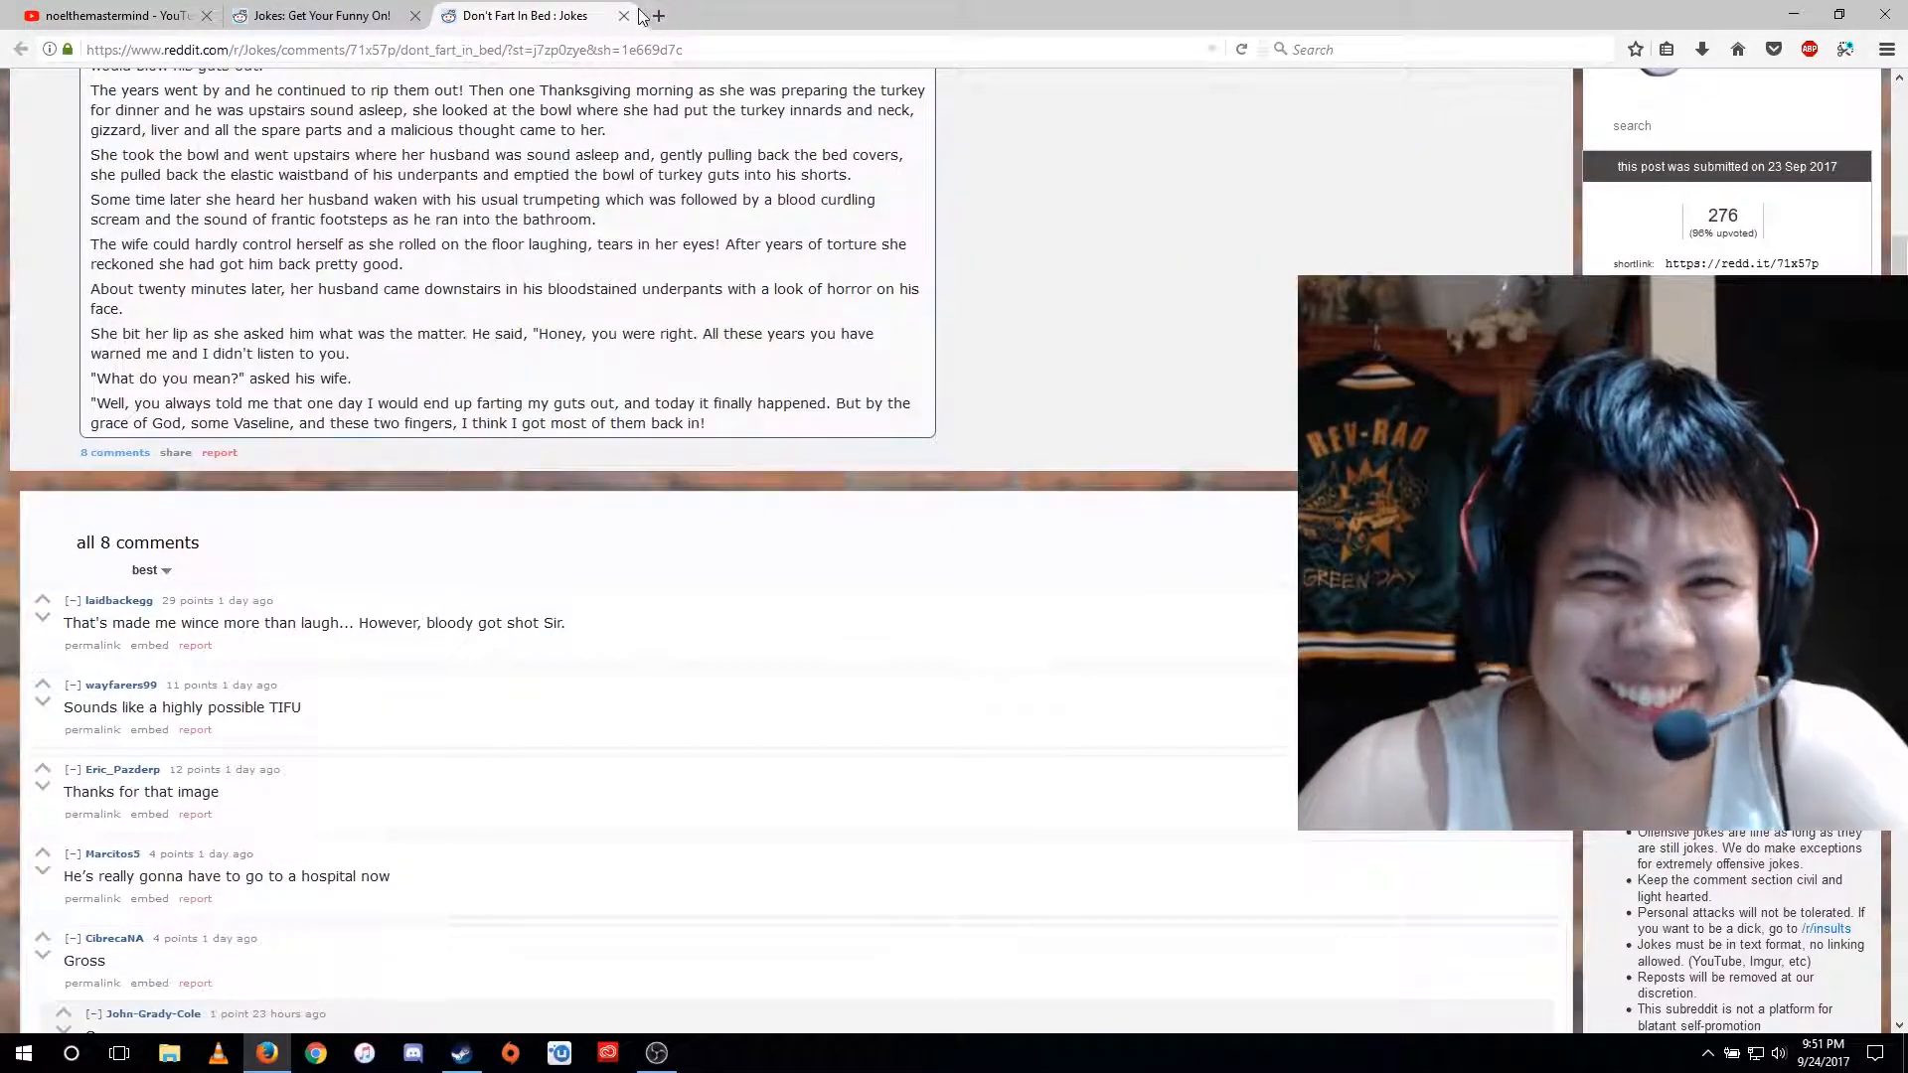
mouse_move(624, 16)
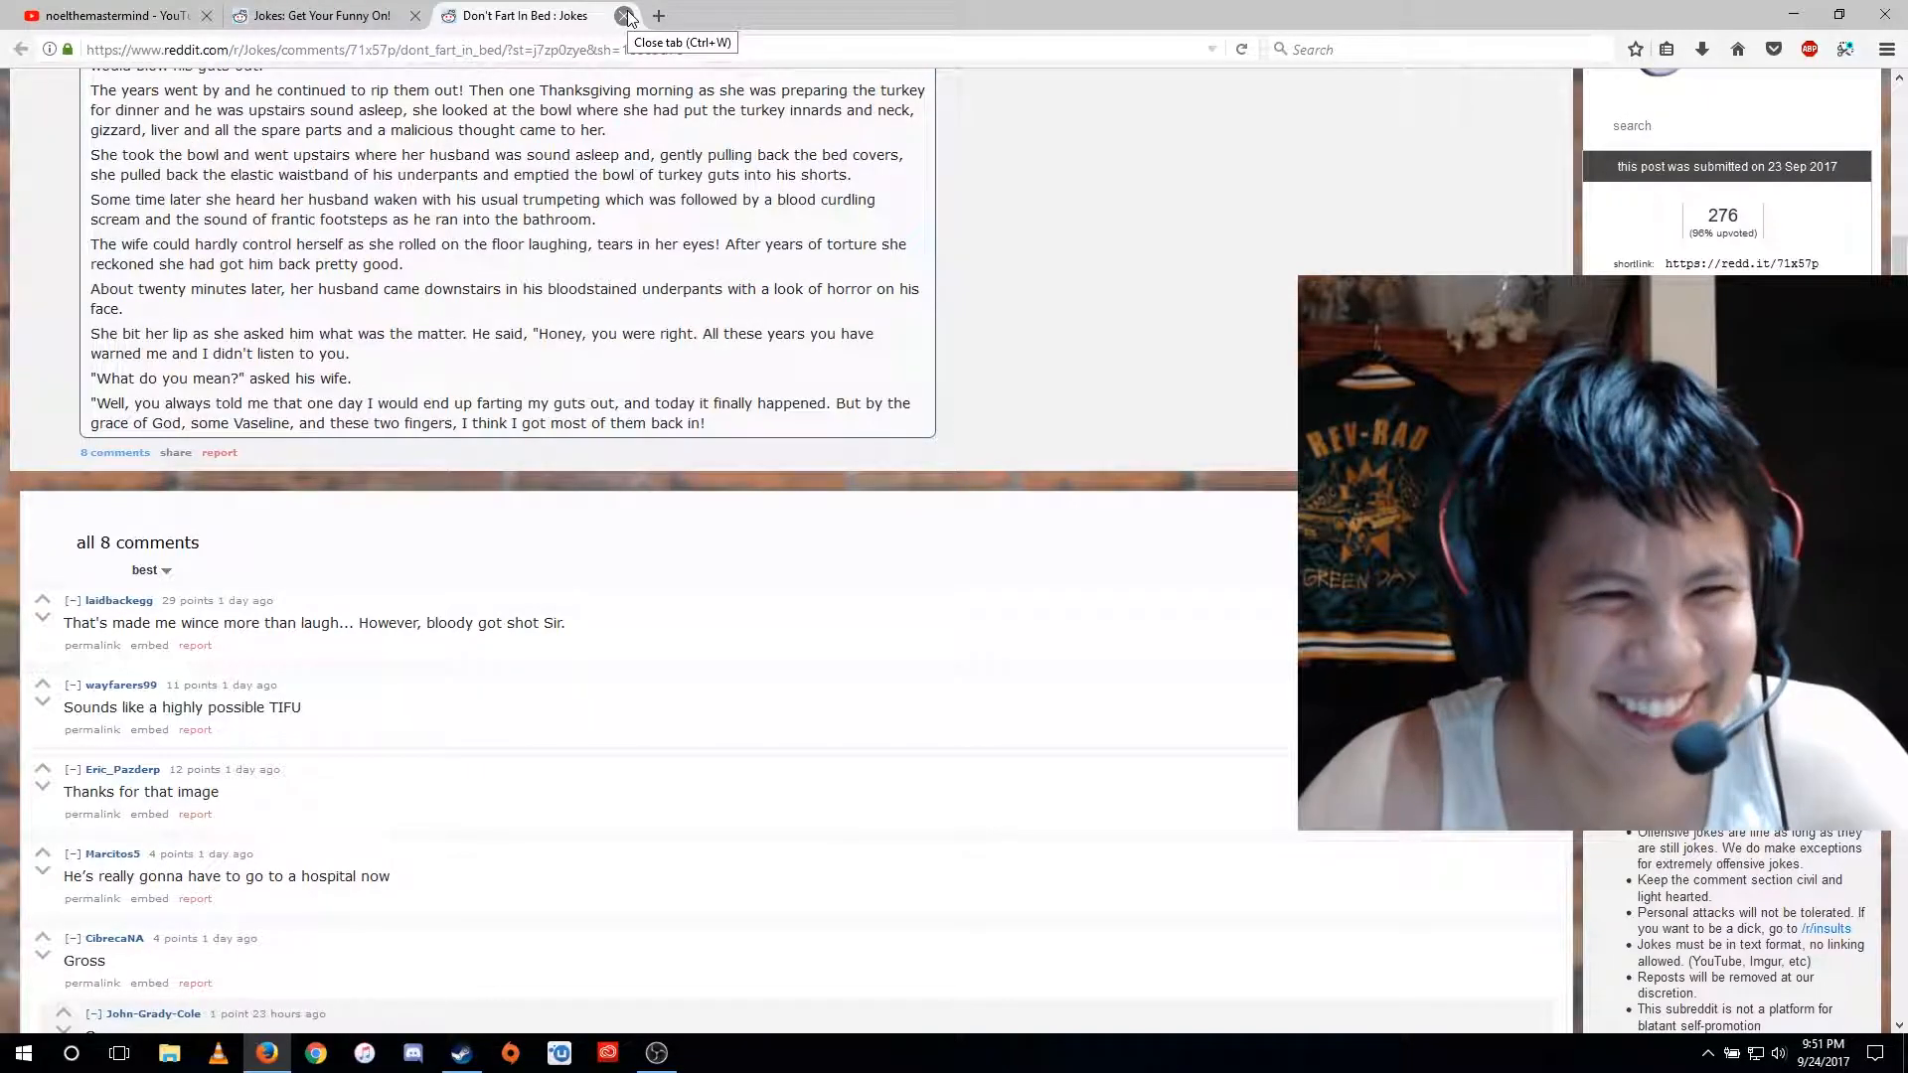
- Close the 'Don't Fart In Bed' tab to return to the r/Jokes listing
click(624, 14)
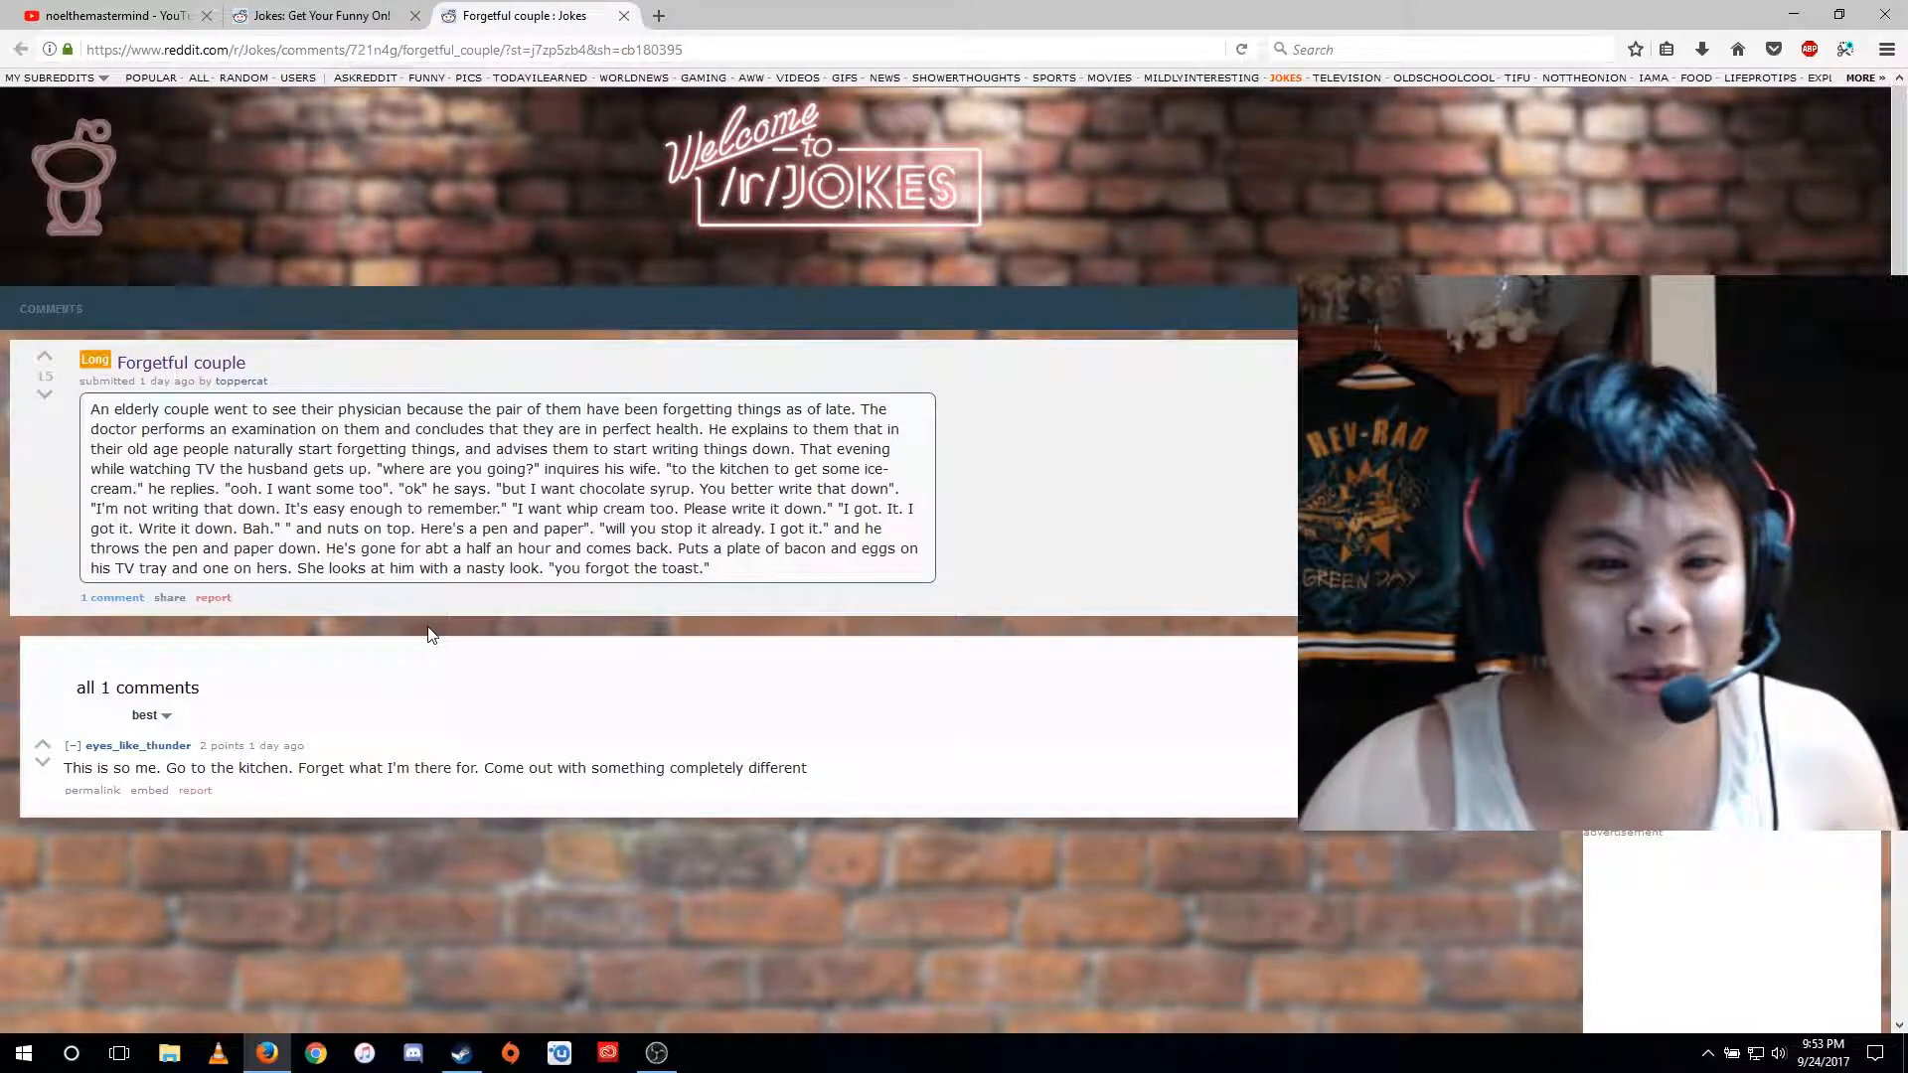
mouse_move(418, 598)
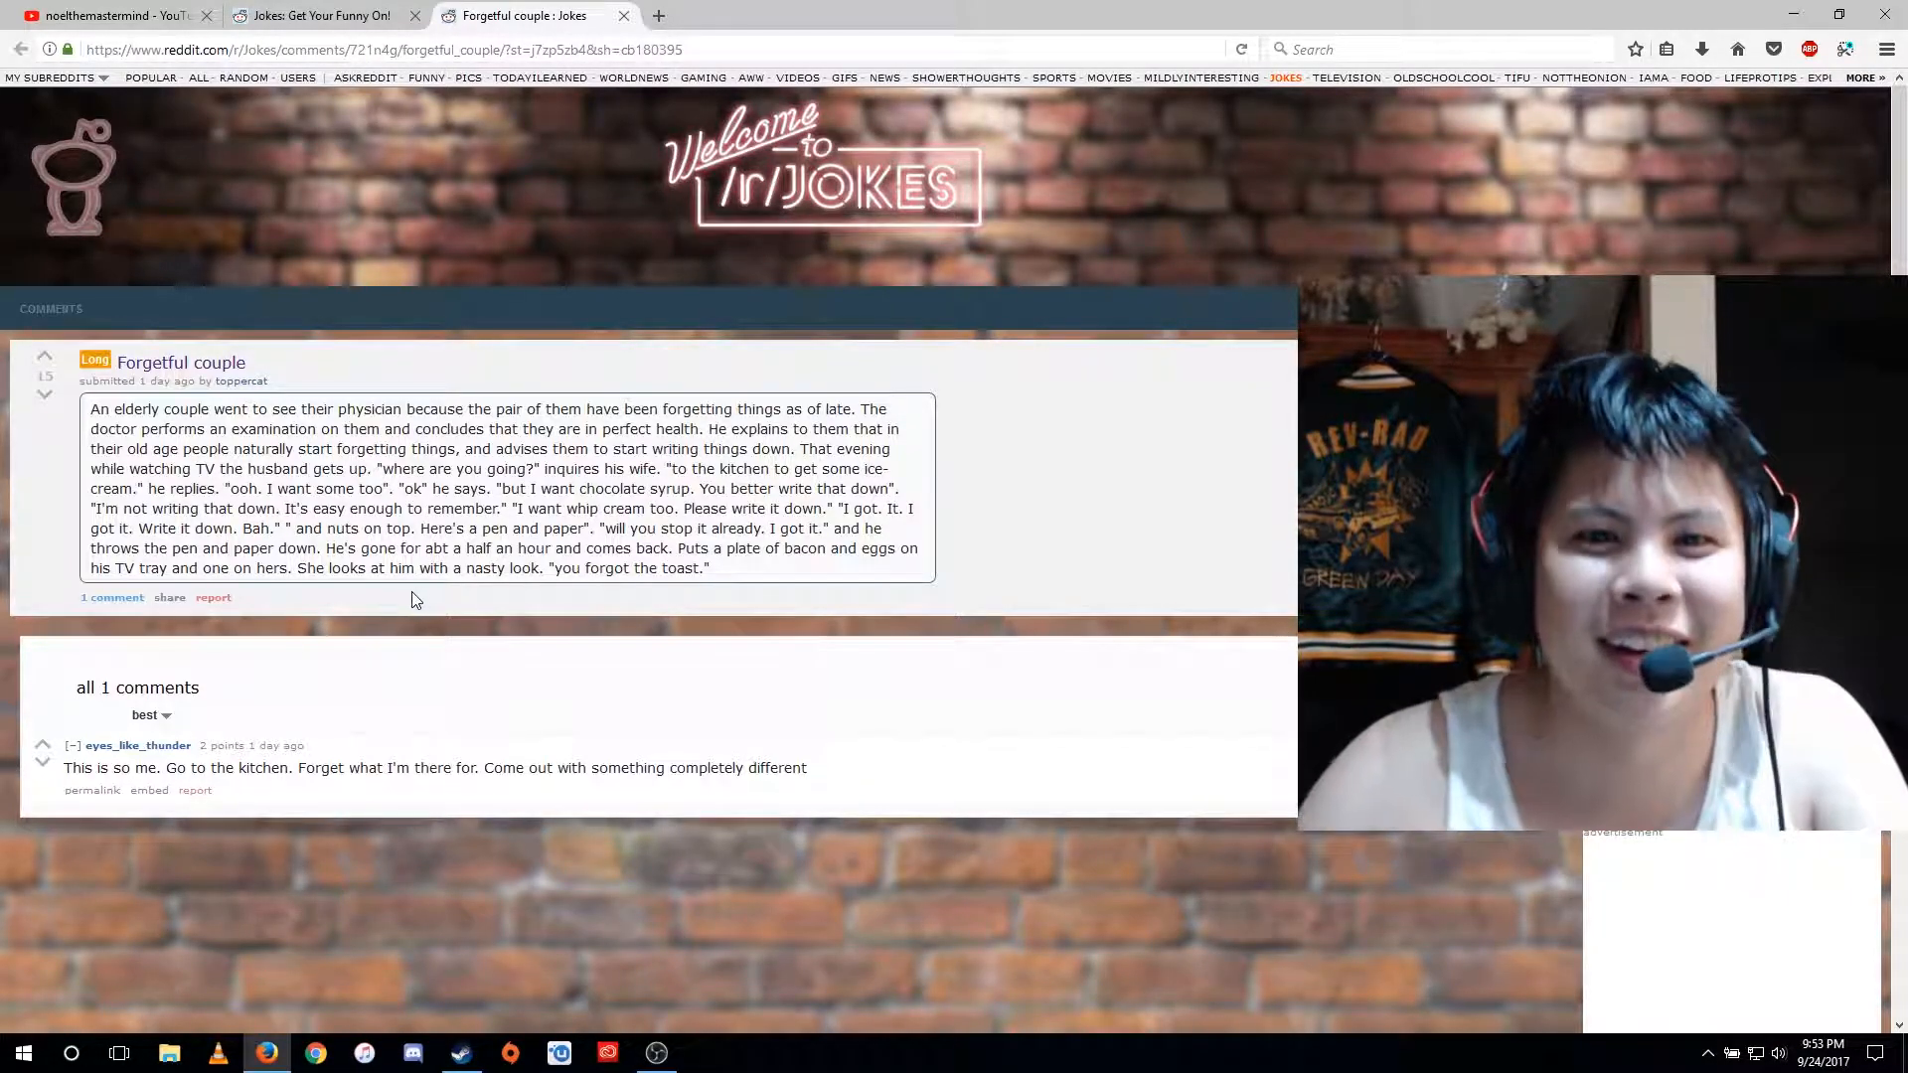
mouse_move(362, 663)
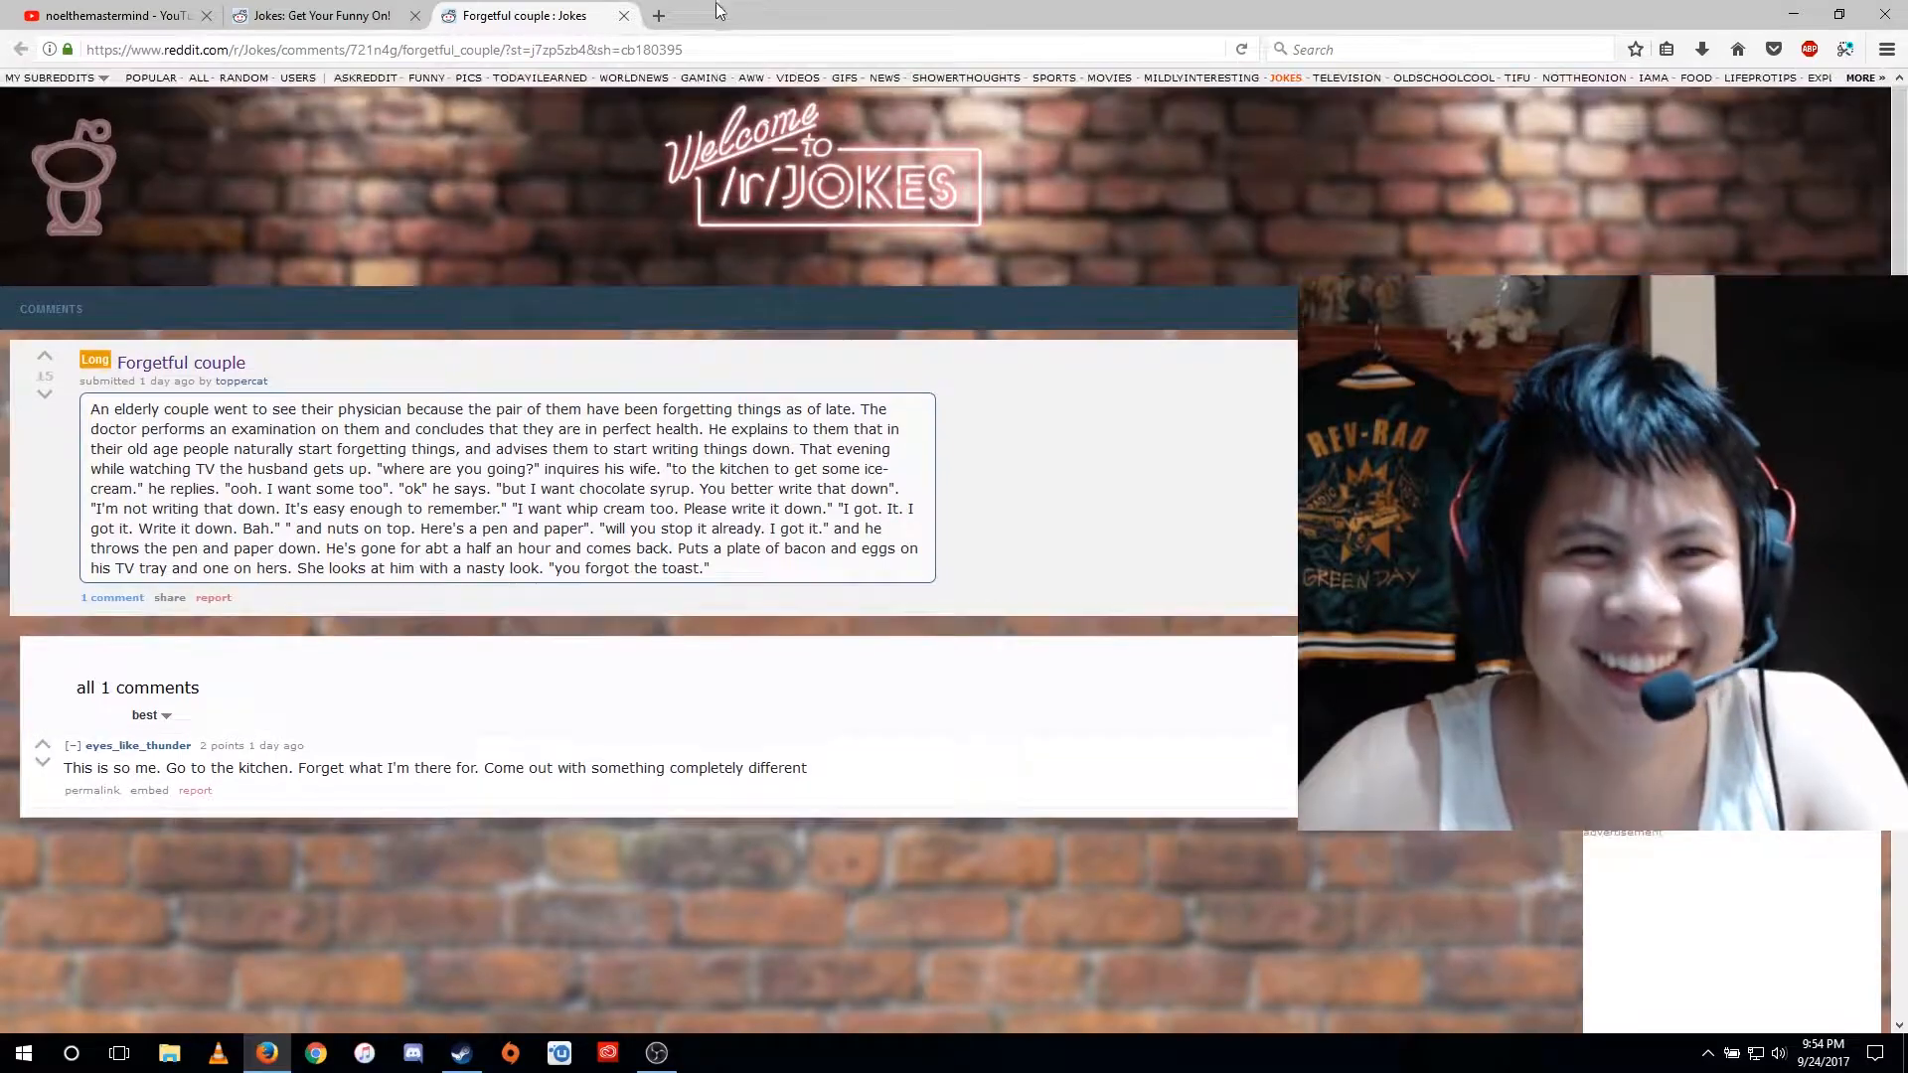
- Close the 'Forgetful couple' tab to return to the r/Jokes listing
click(624, 14)
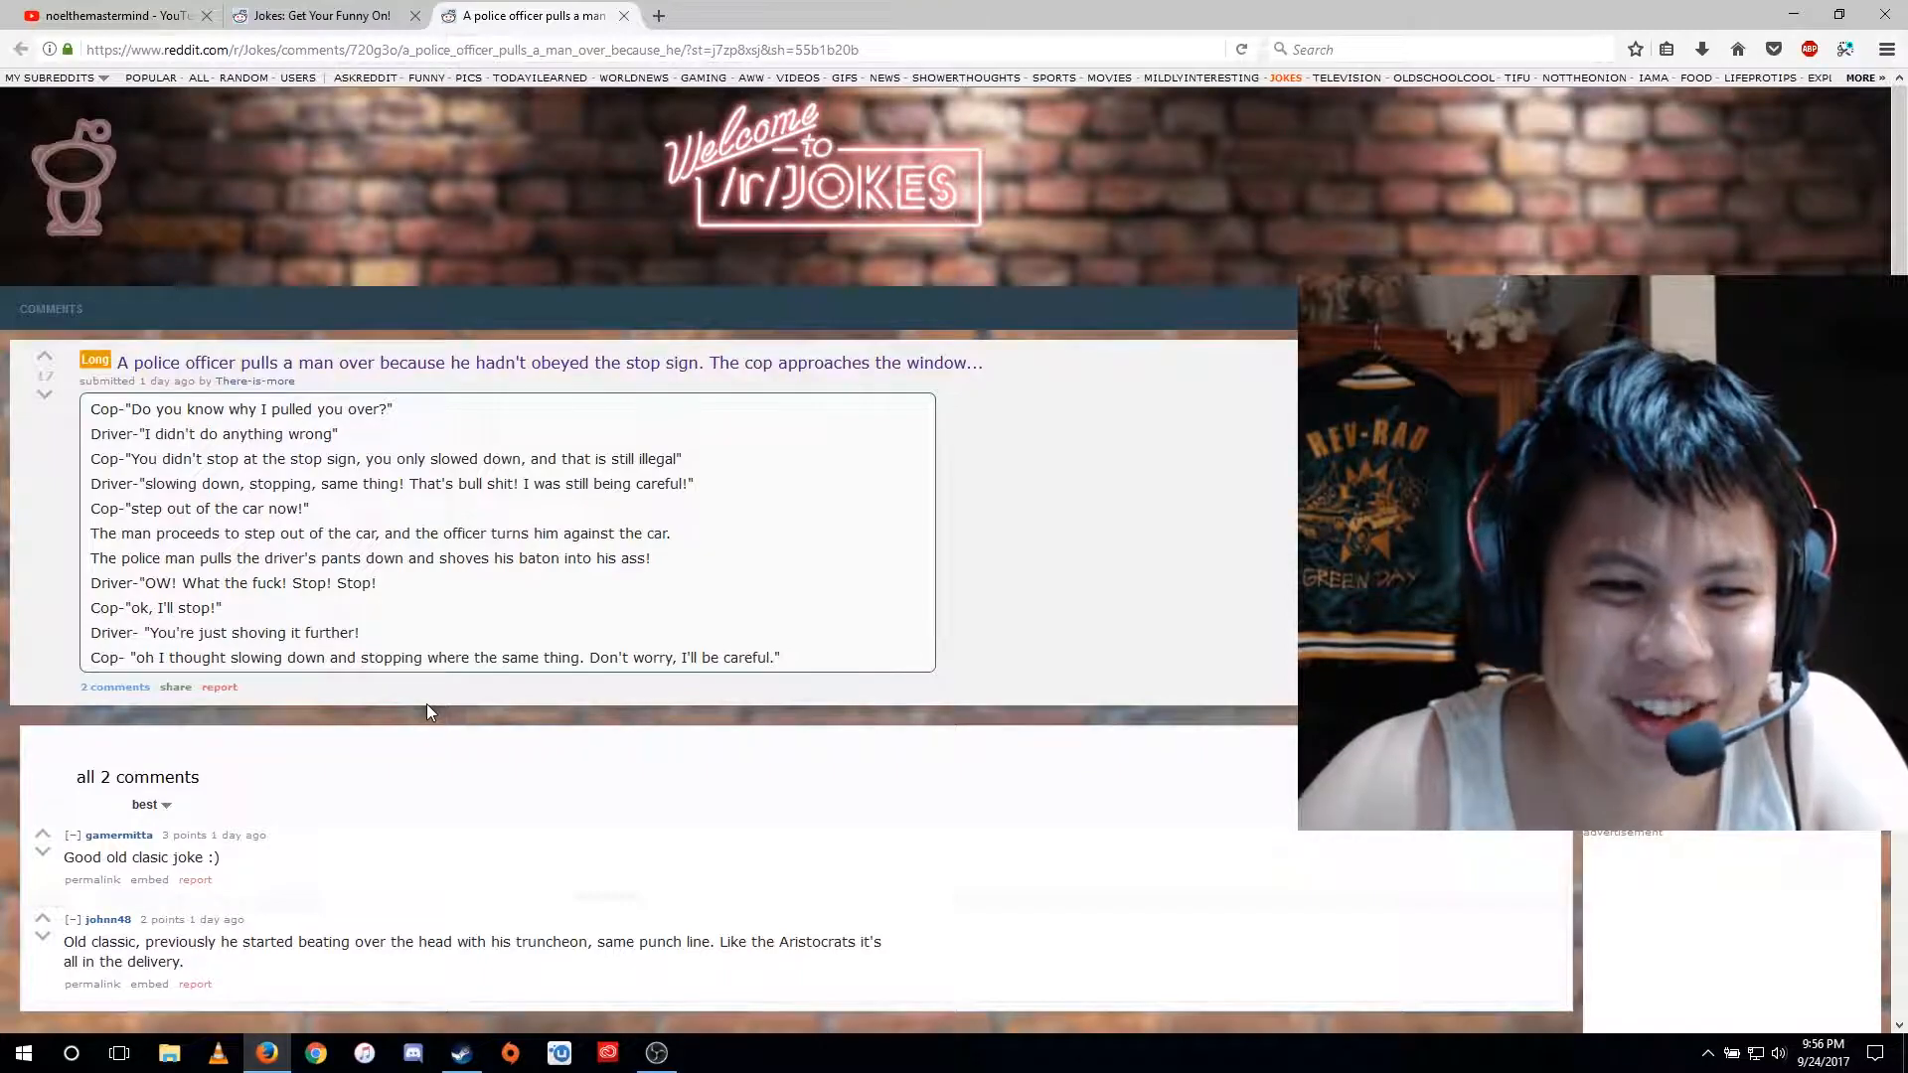
- Scroll the r/Jokes listing down to posts 332 through 343
scroll(down, 3)
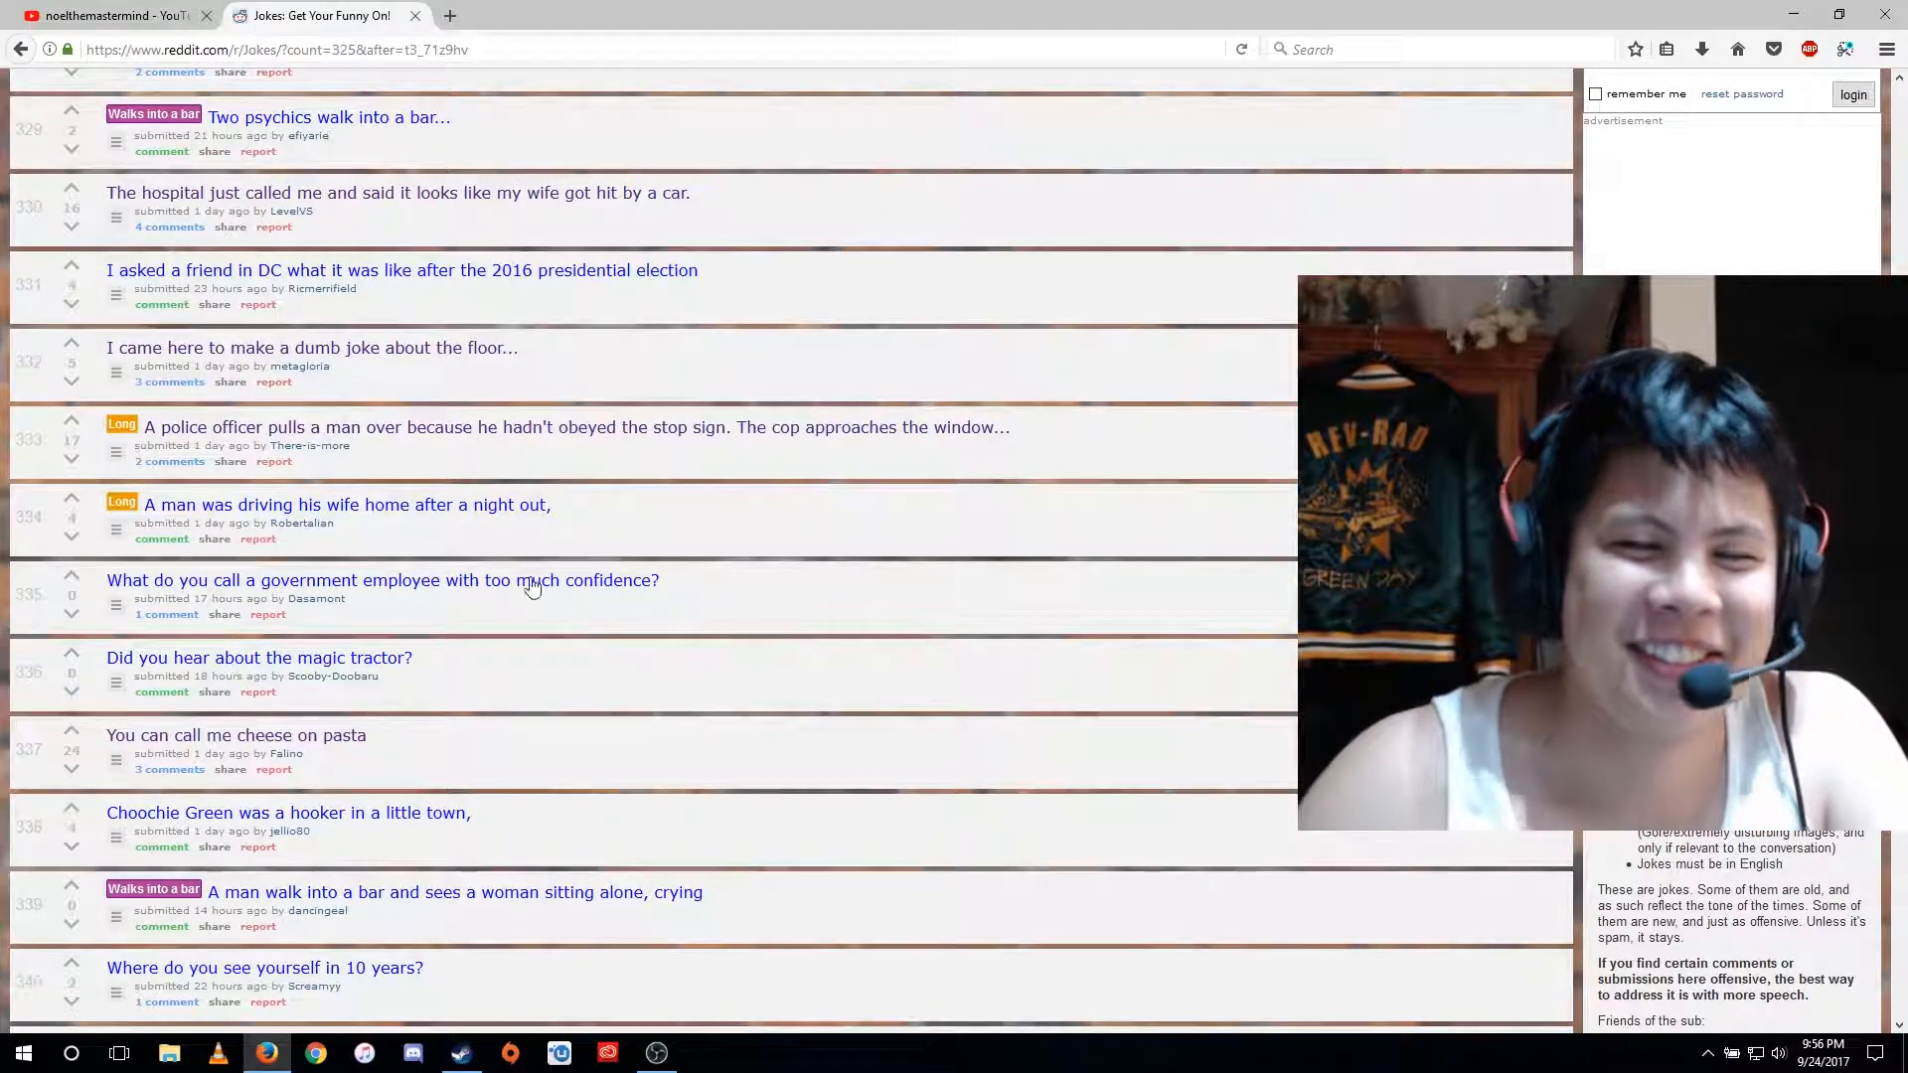
scroll(down, 3)
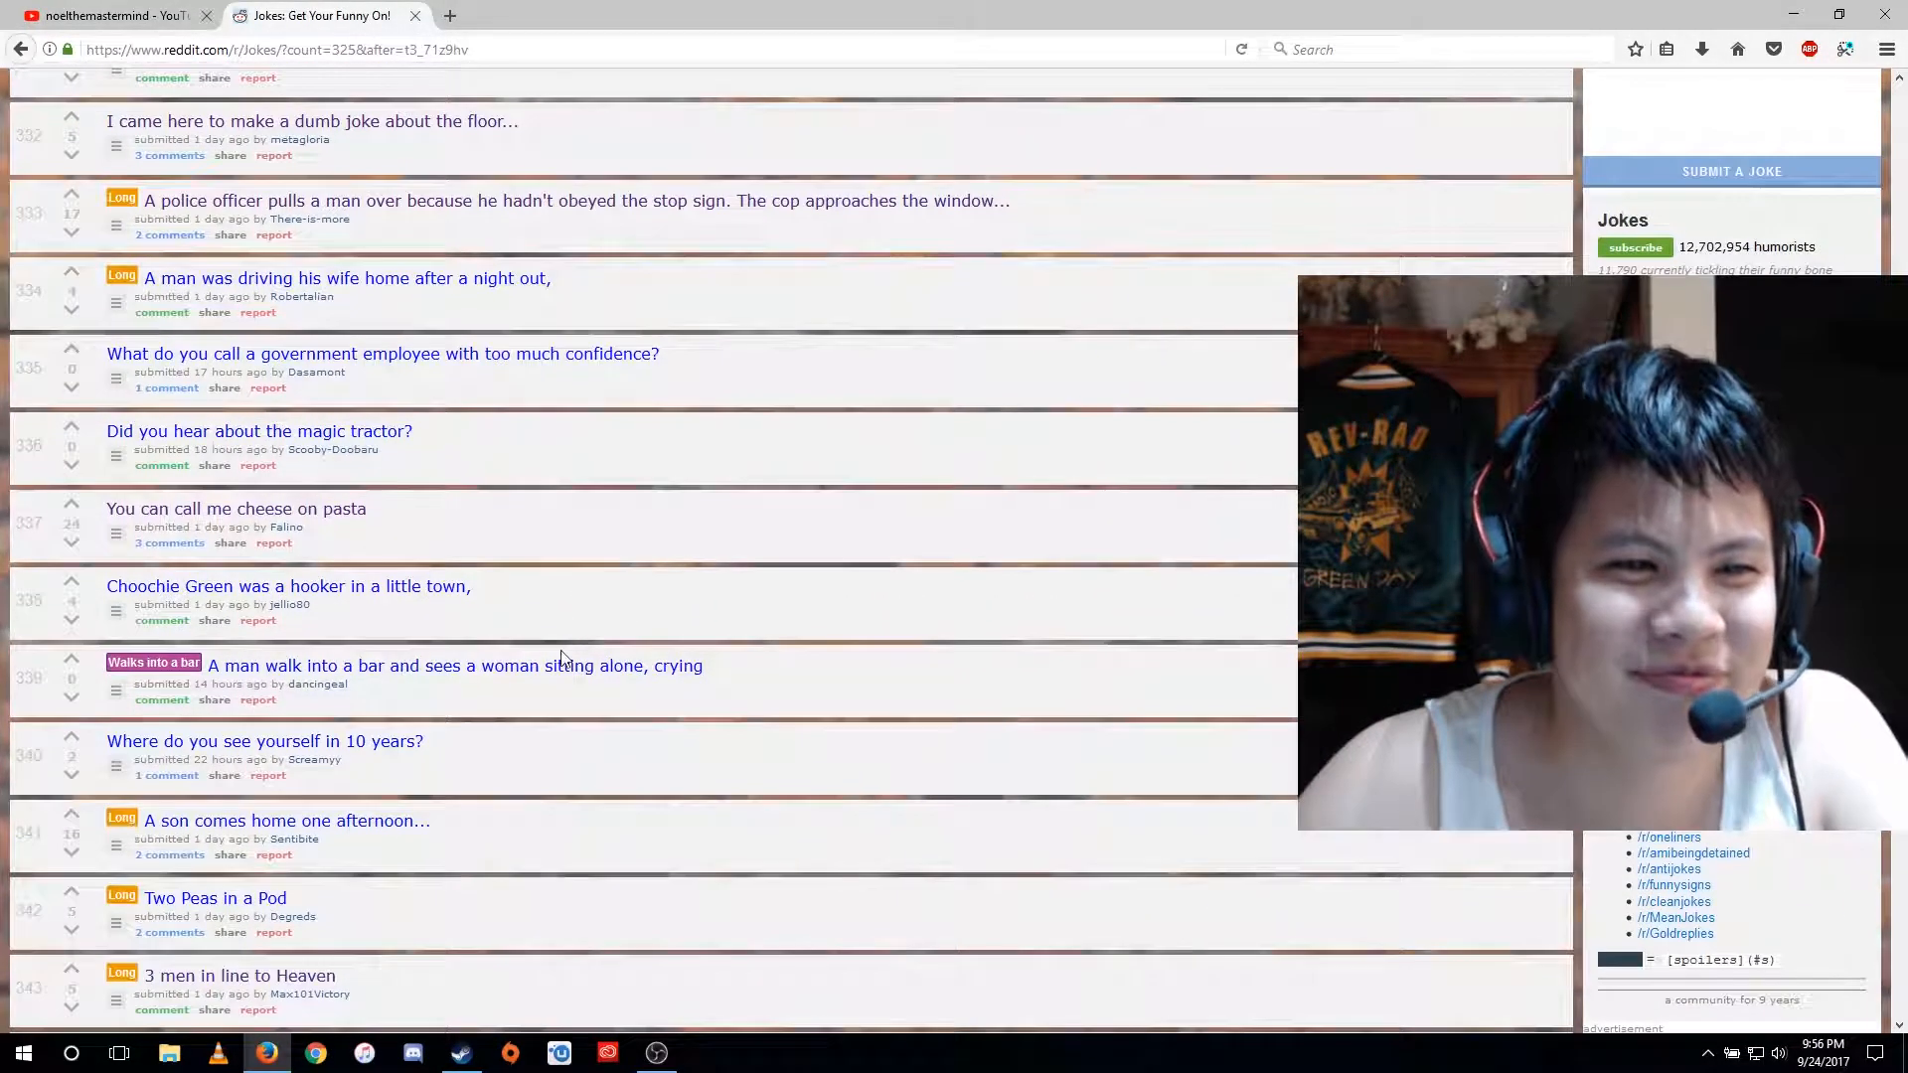
- Open the 'Blonde Woman with her cheating boyfriend' post from the listing
click(527, 16)
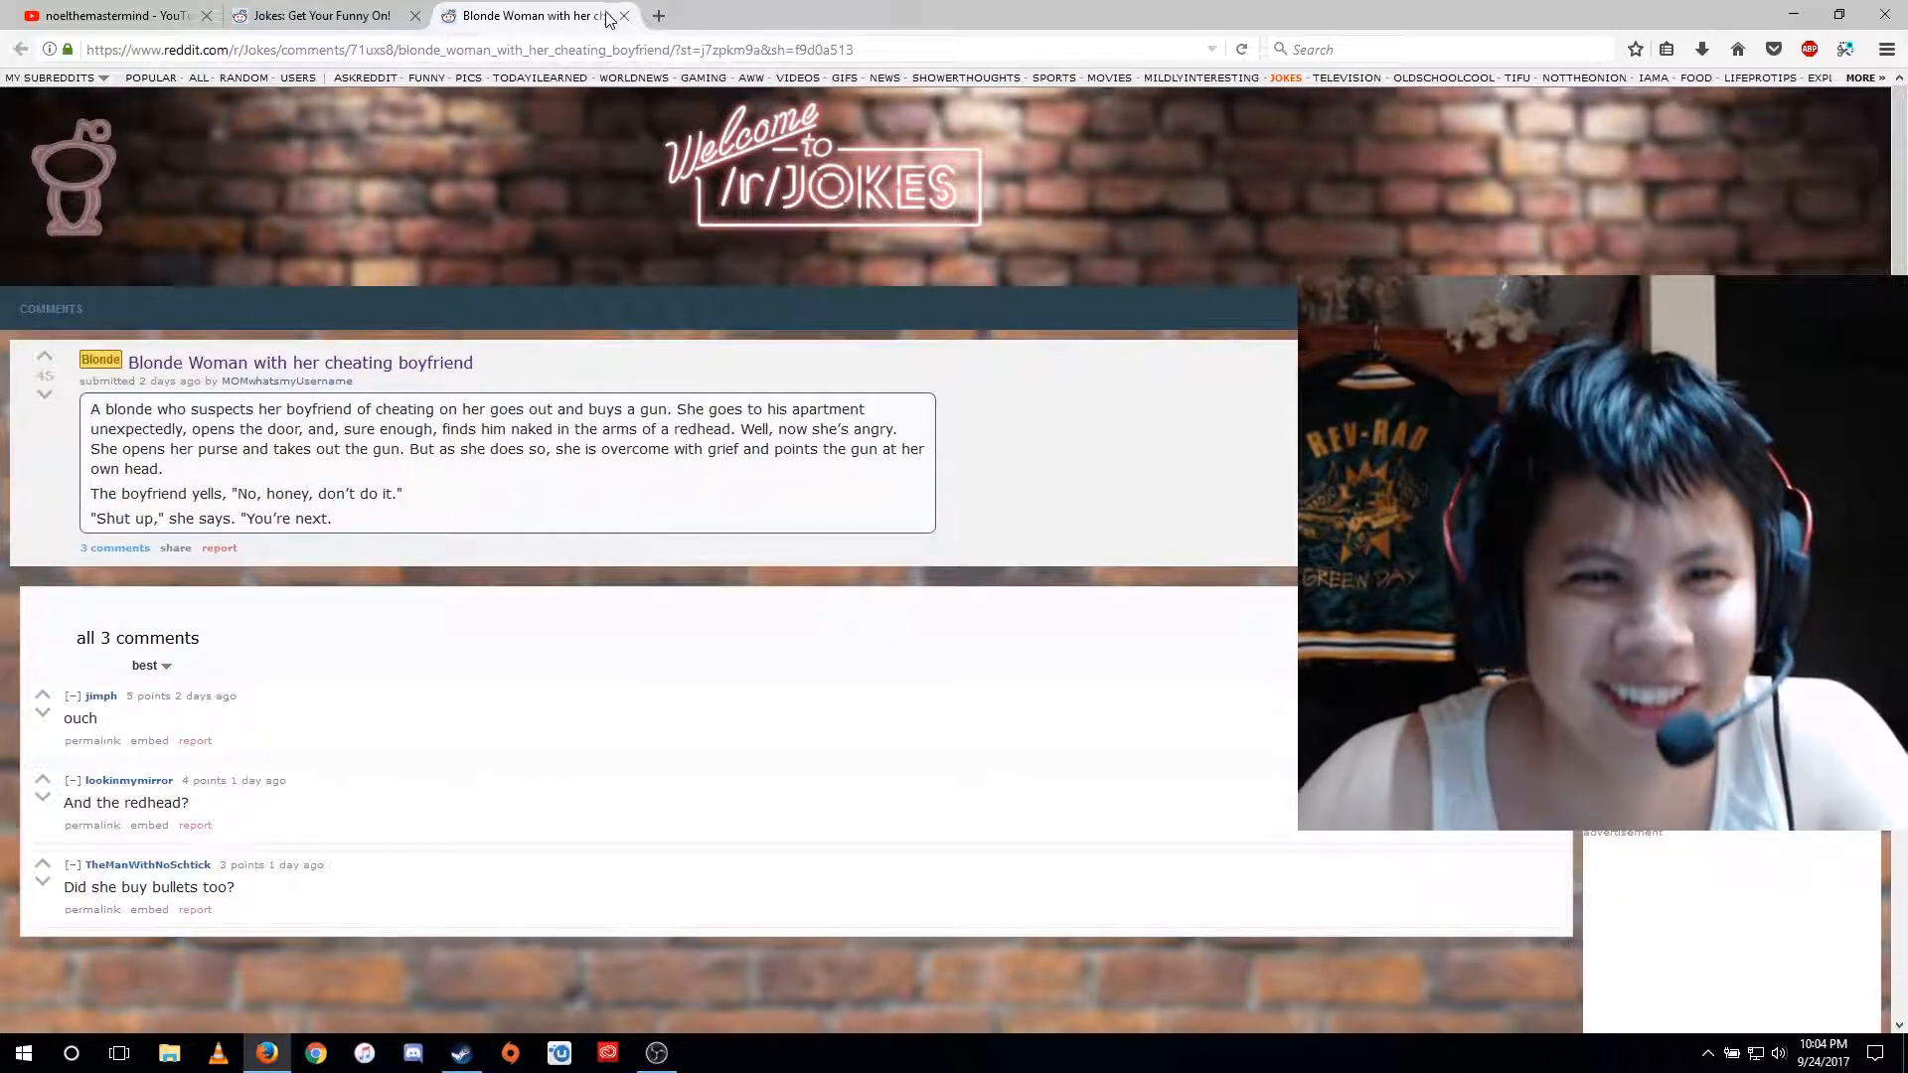
mouse_move(624, 16)
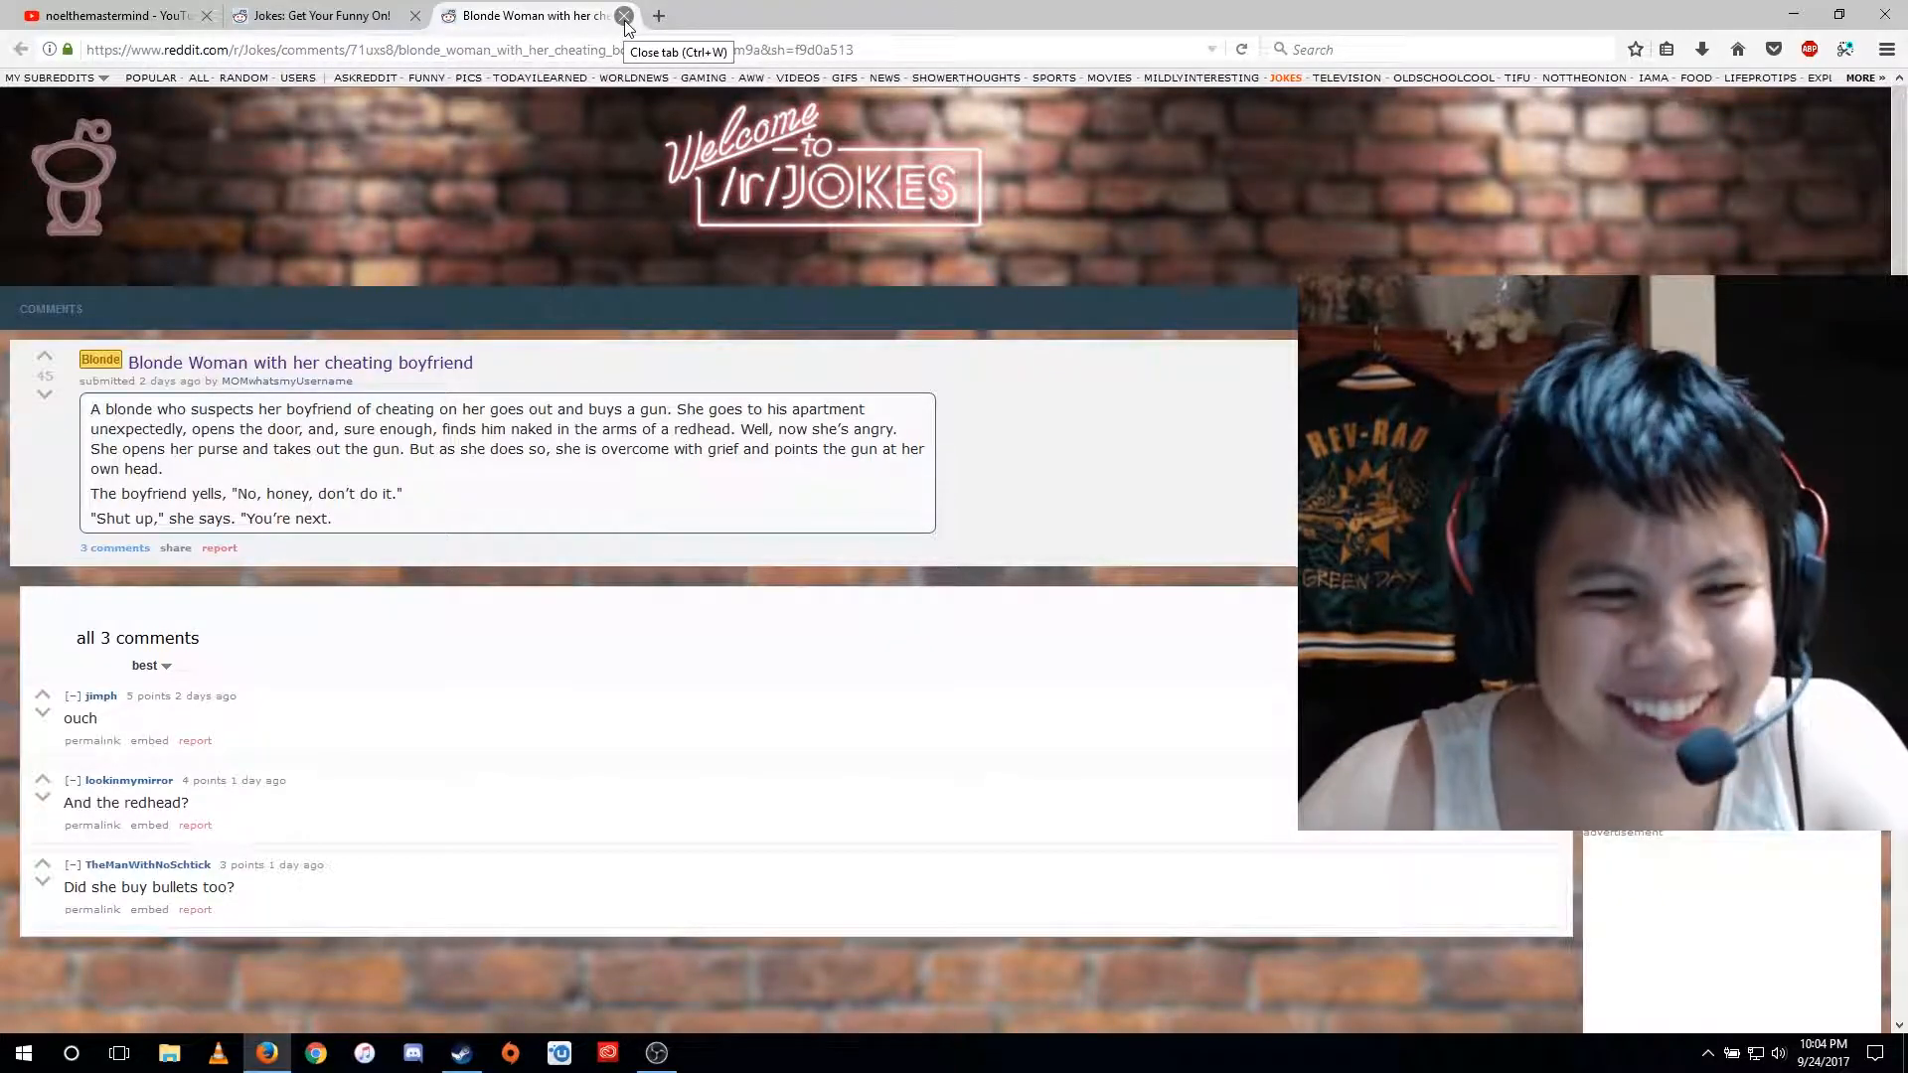
- Close the Blonde Woman tab and open the 'Why do you refer to a priest as Father?' post
click(624, 15)
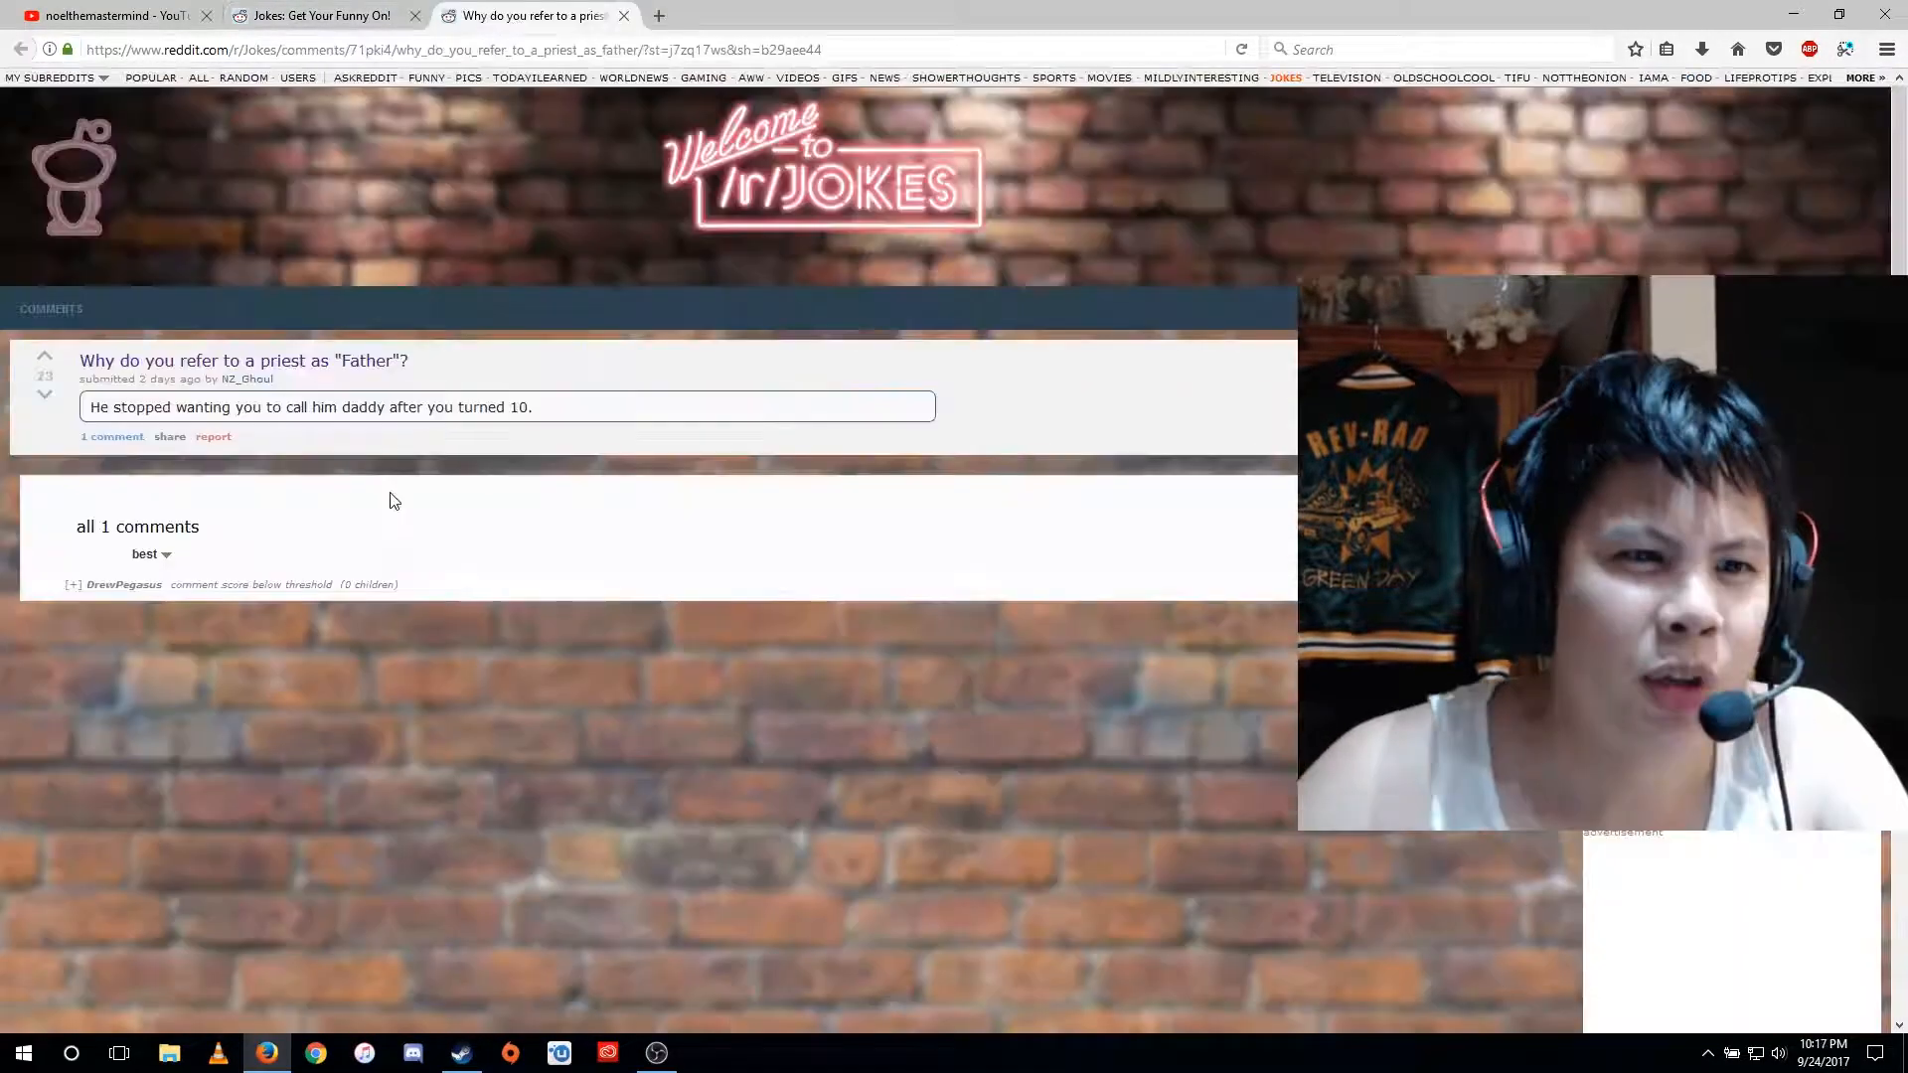
click(44, 354)
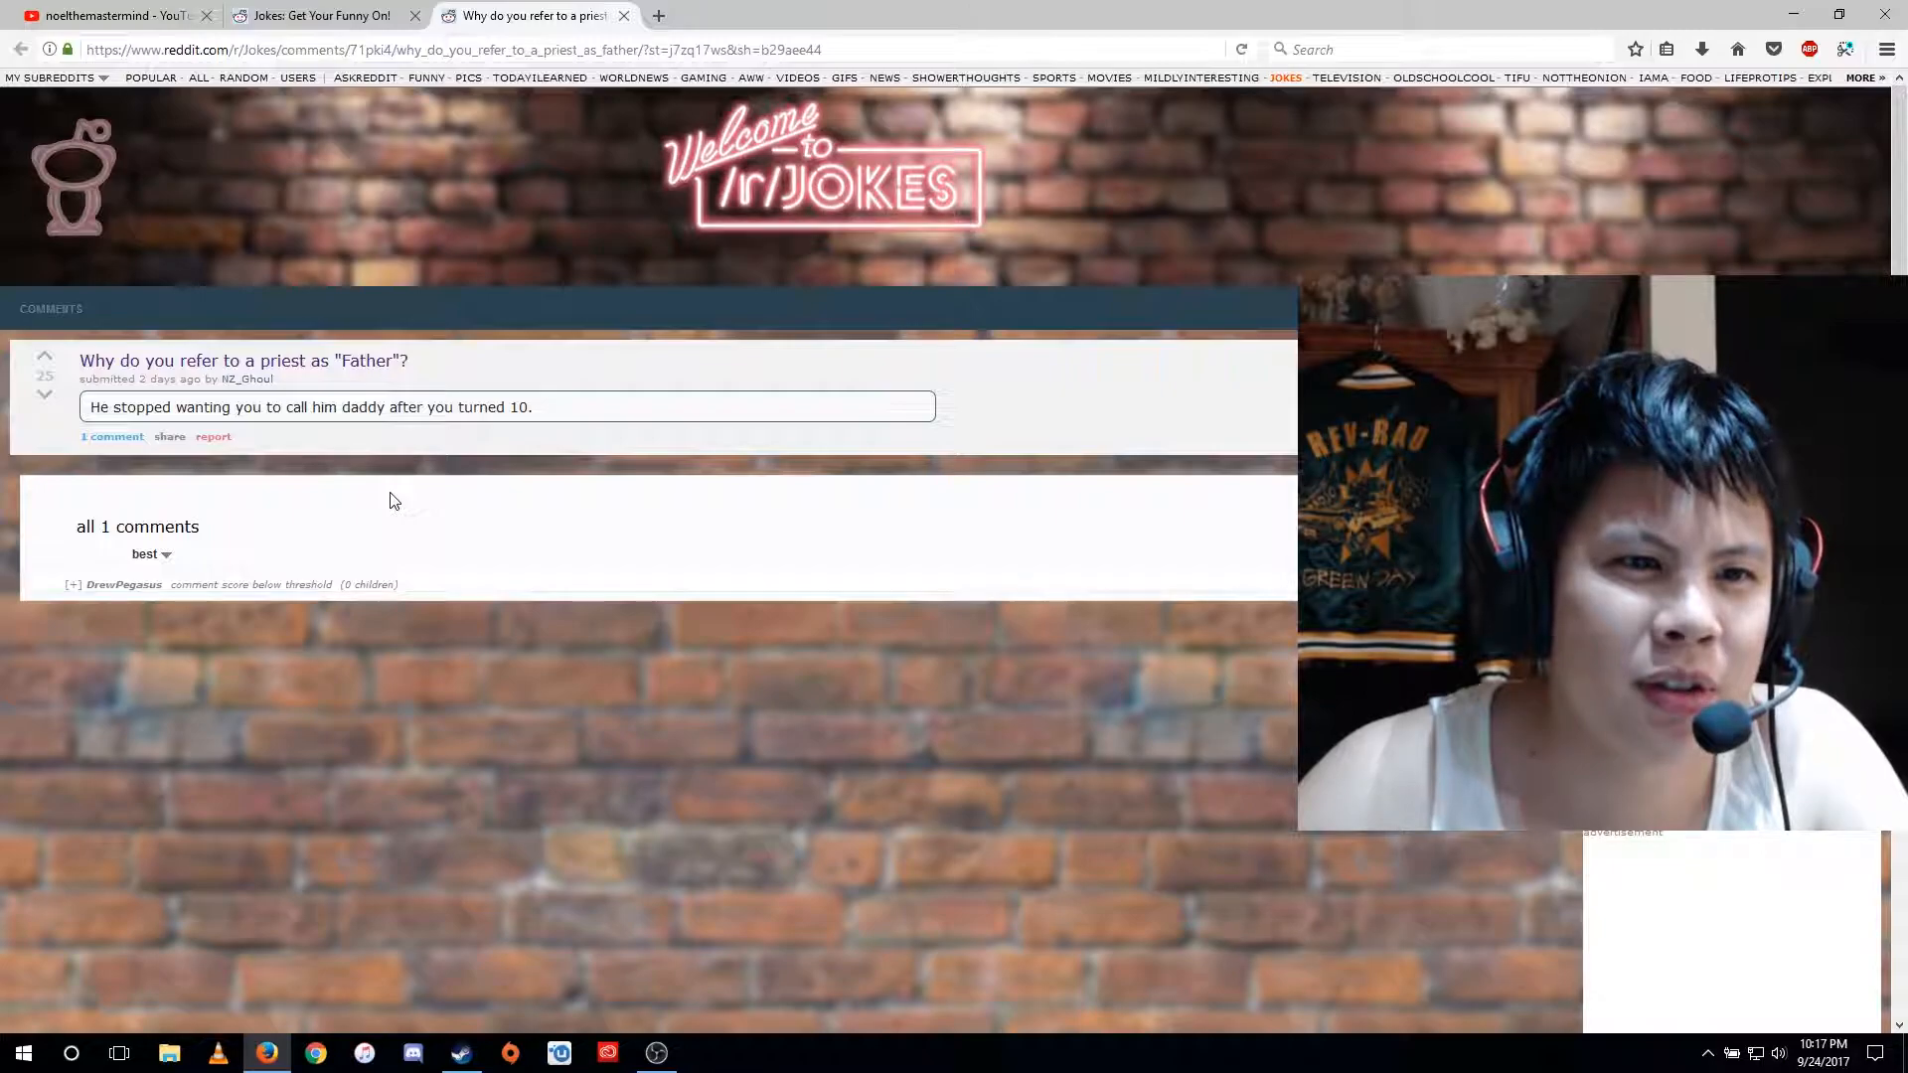
mouse_move(459, 318)
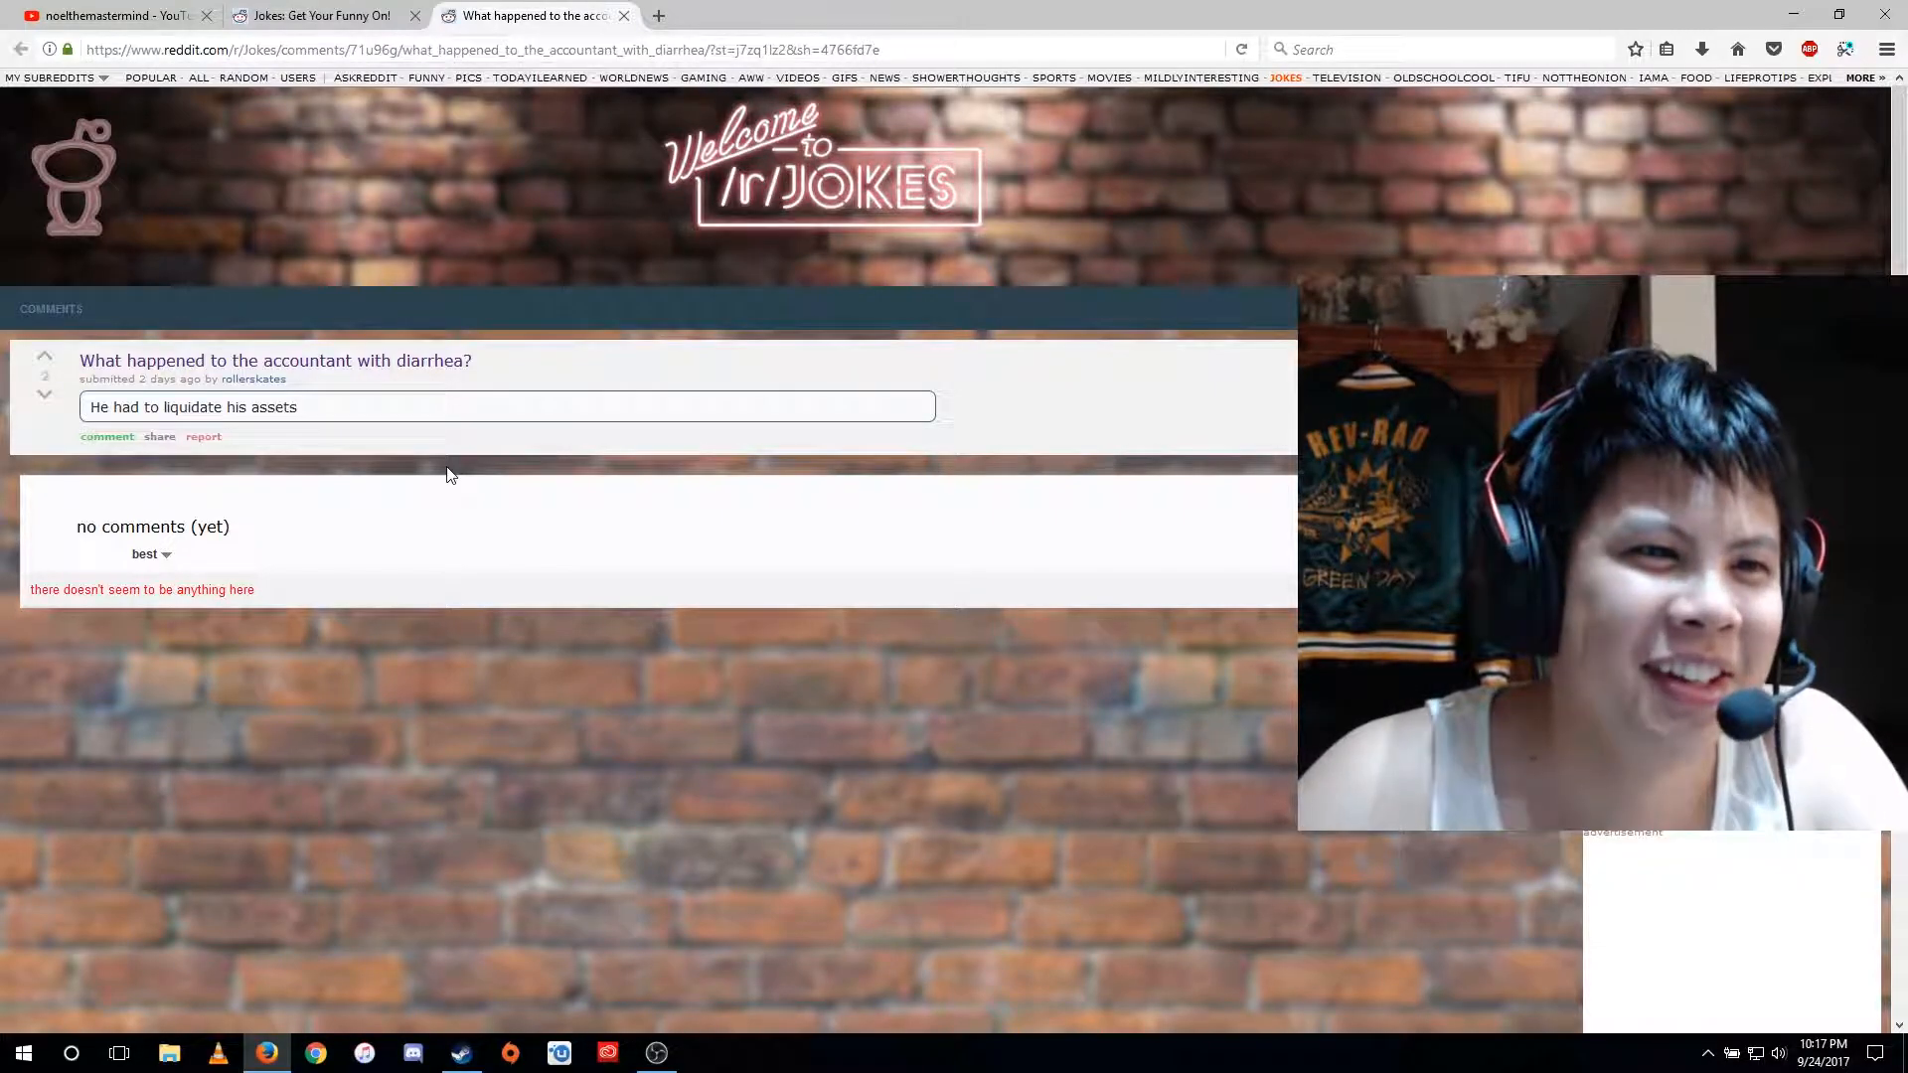
mouse_move(459, 435)
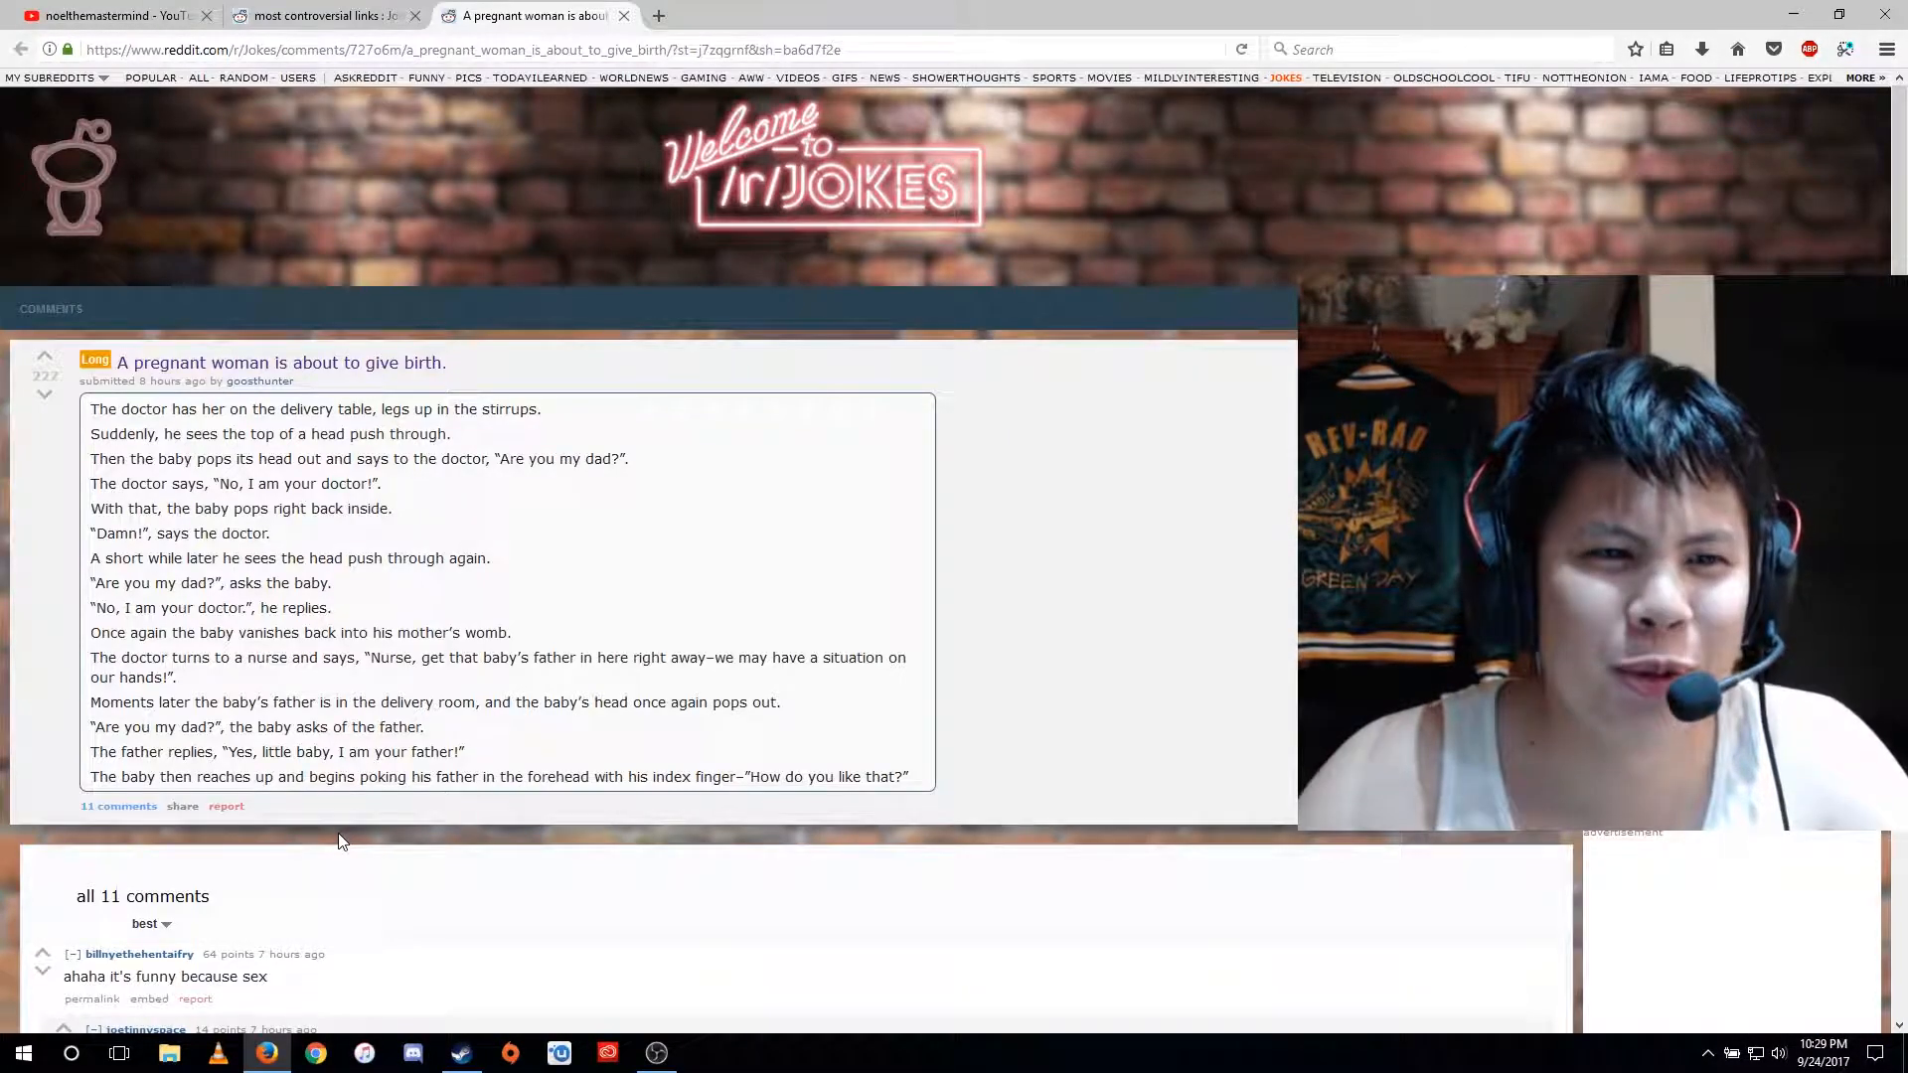
mouse_move(328, 823)
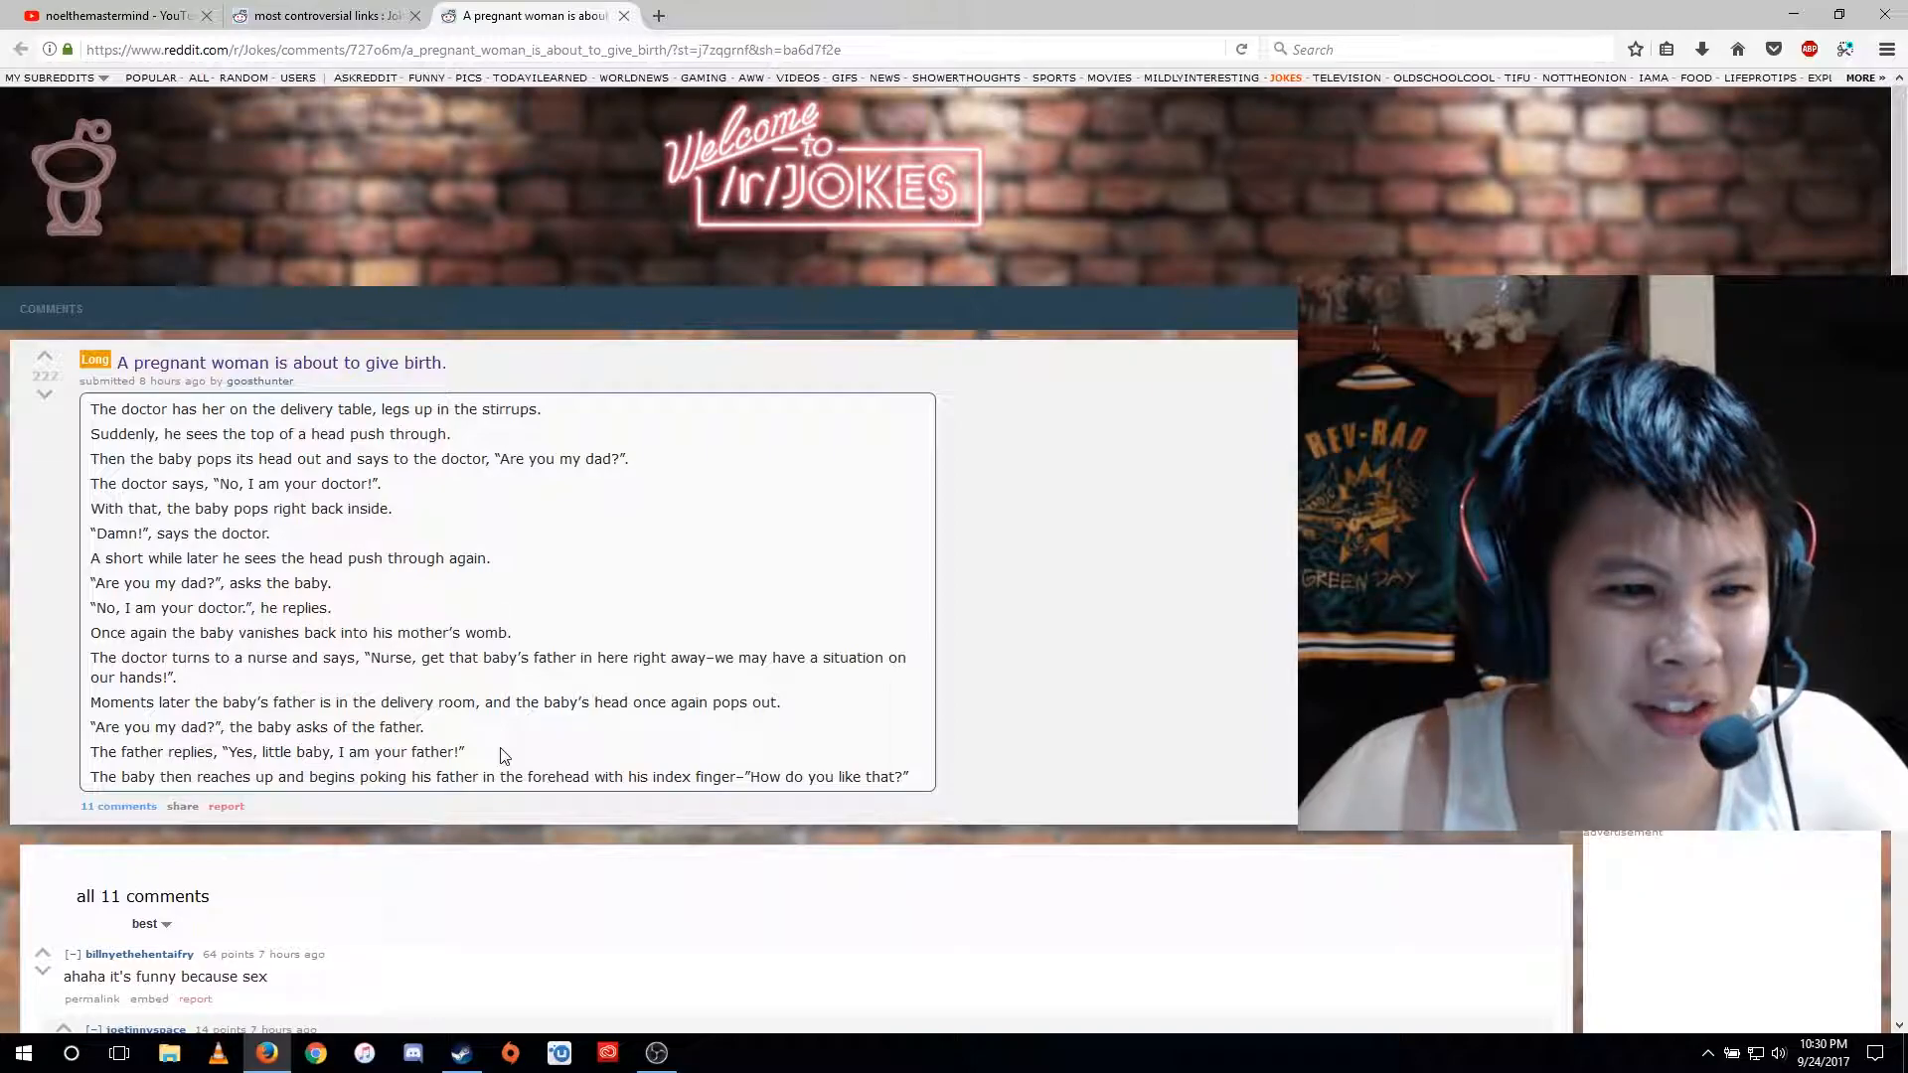
mouse_move(509, 741)
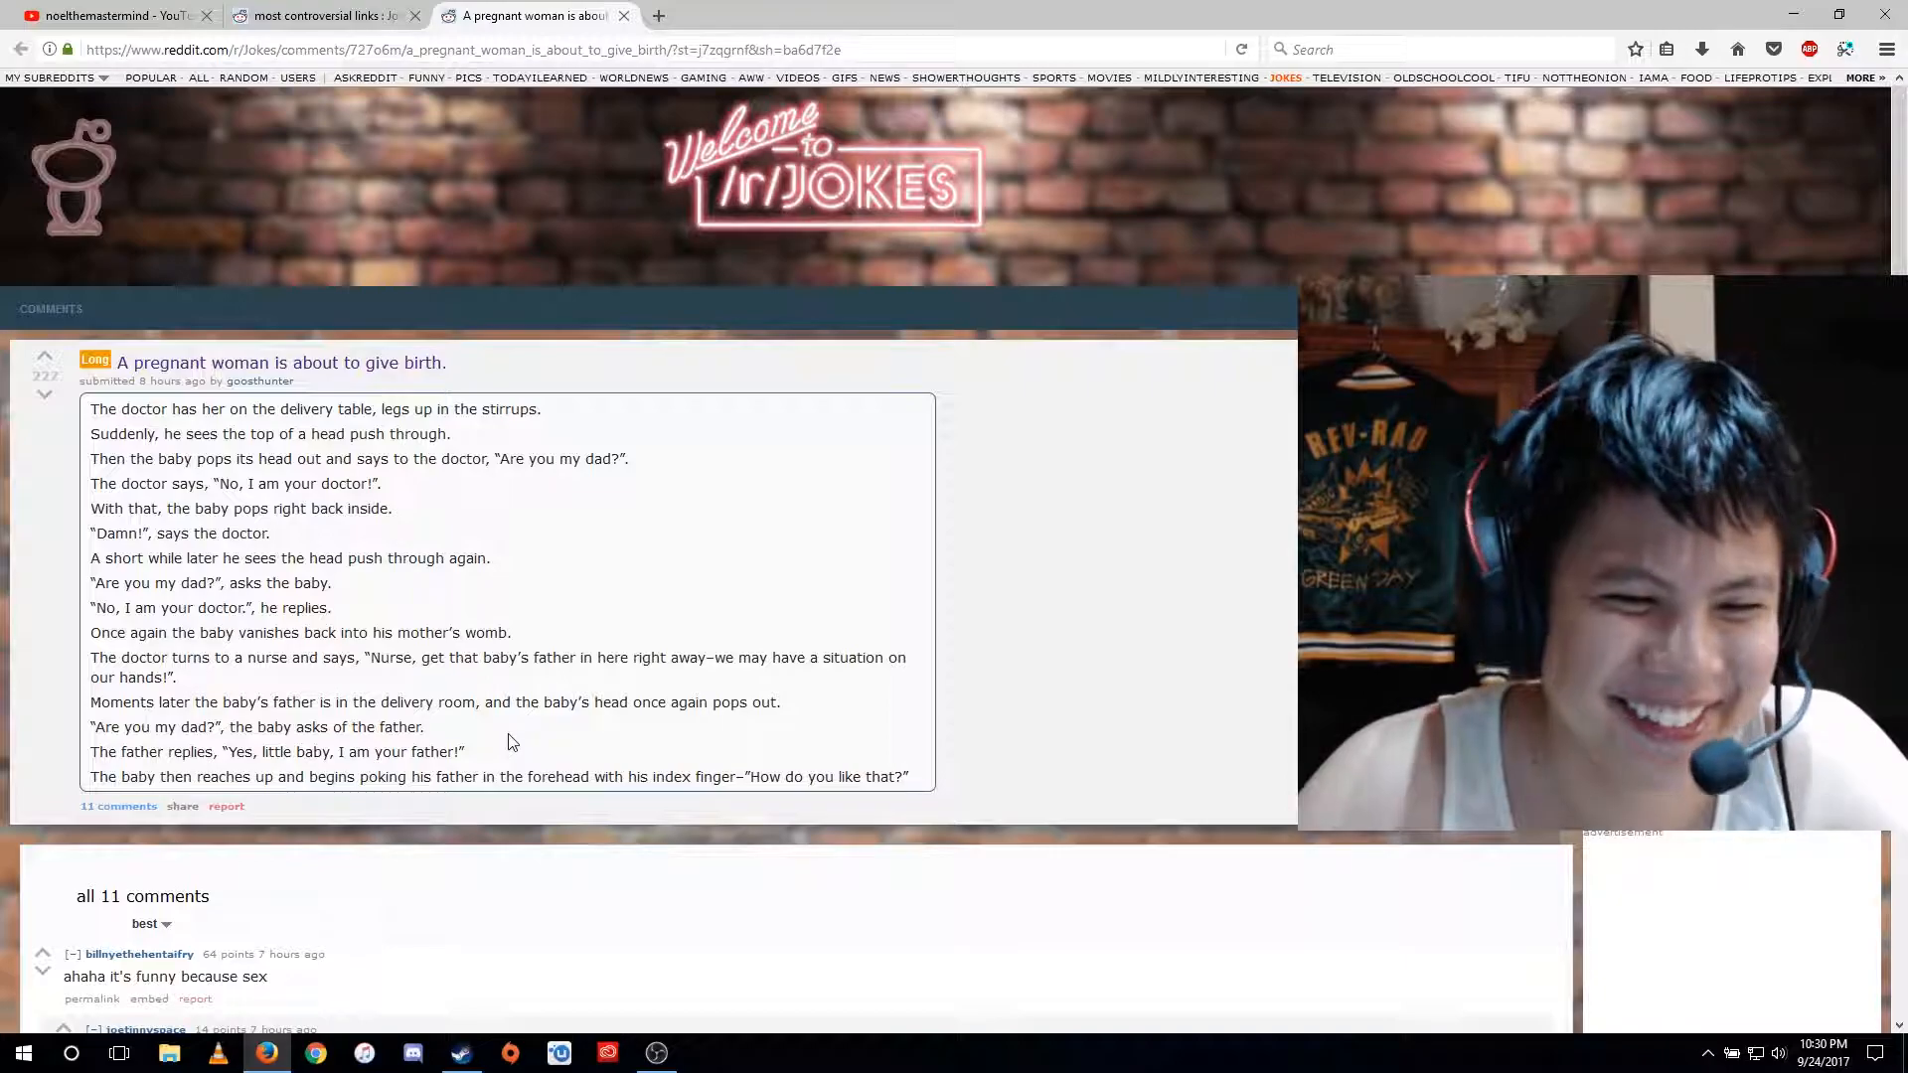
mouse_move(998, 659)
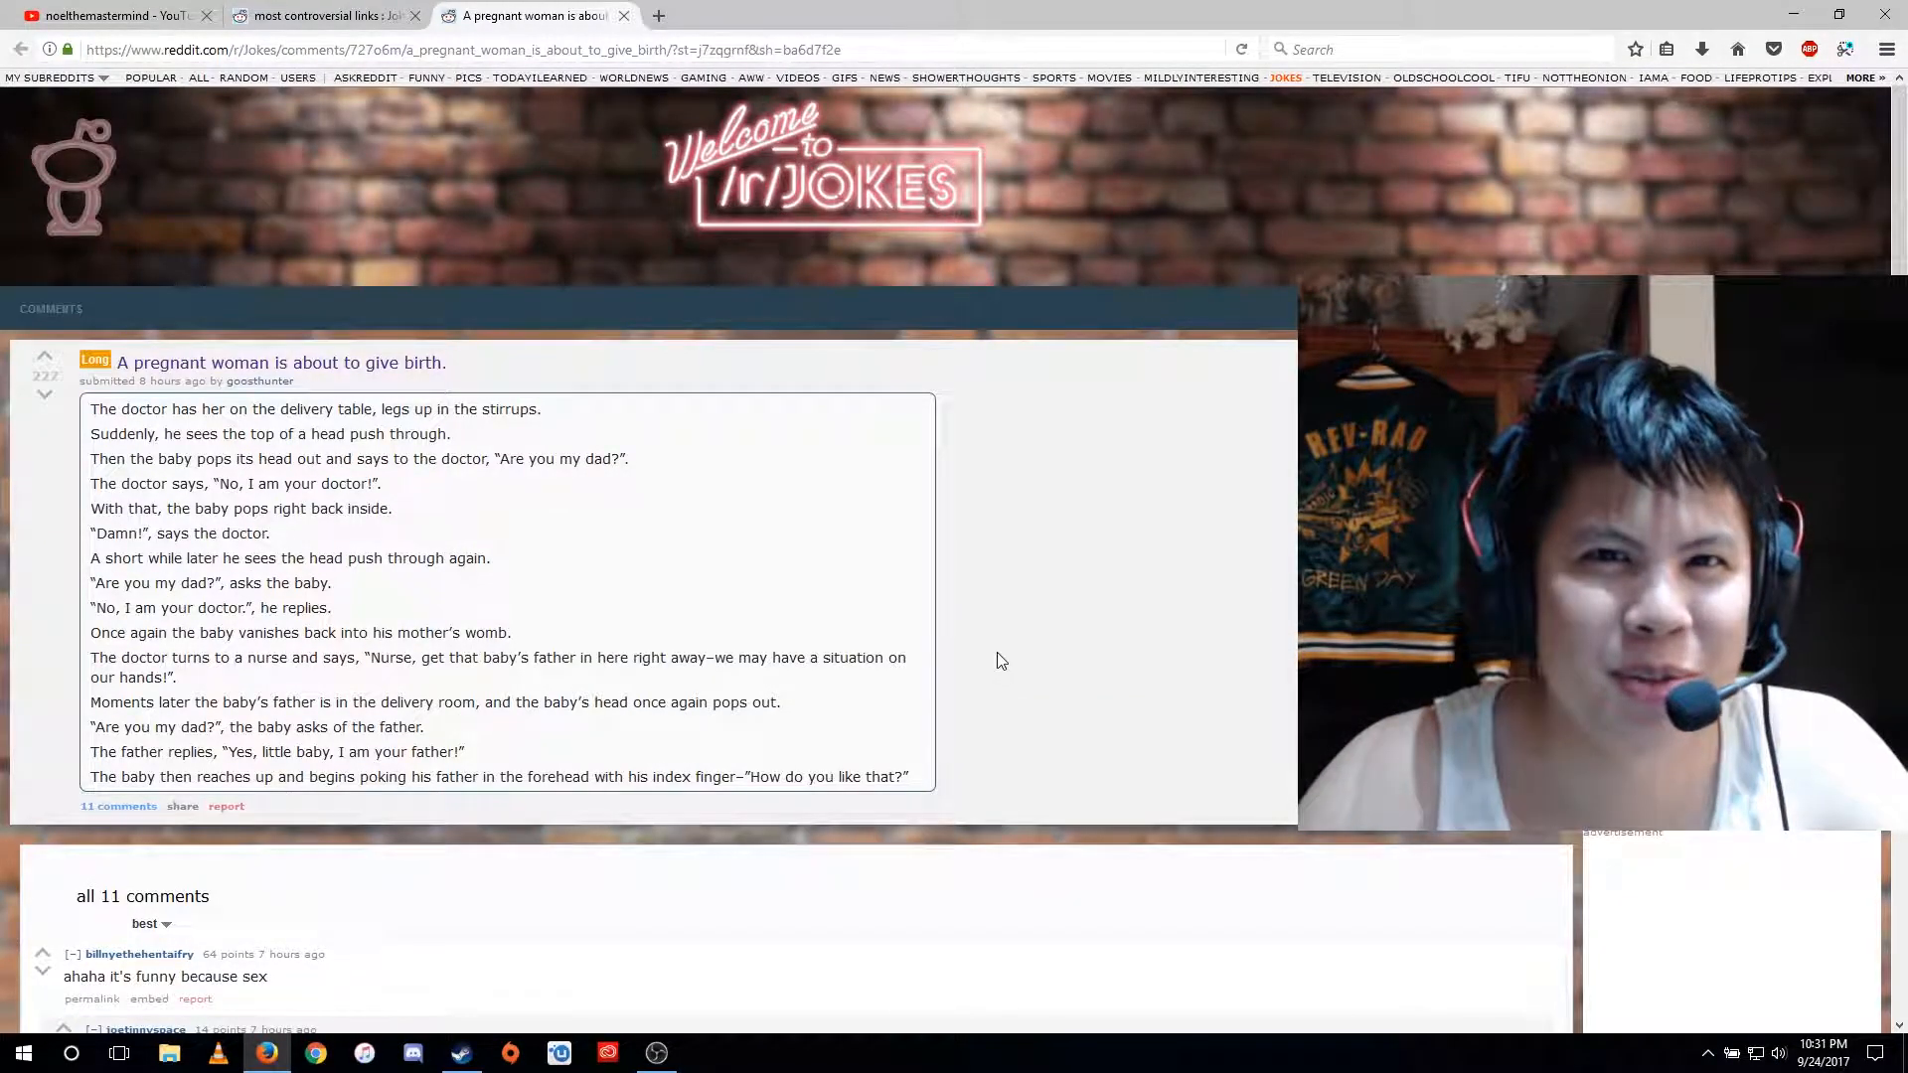